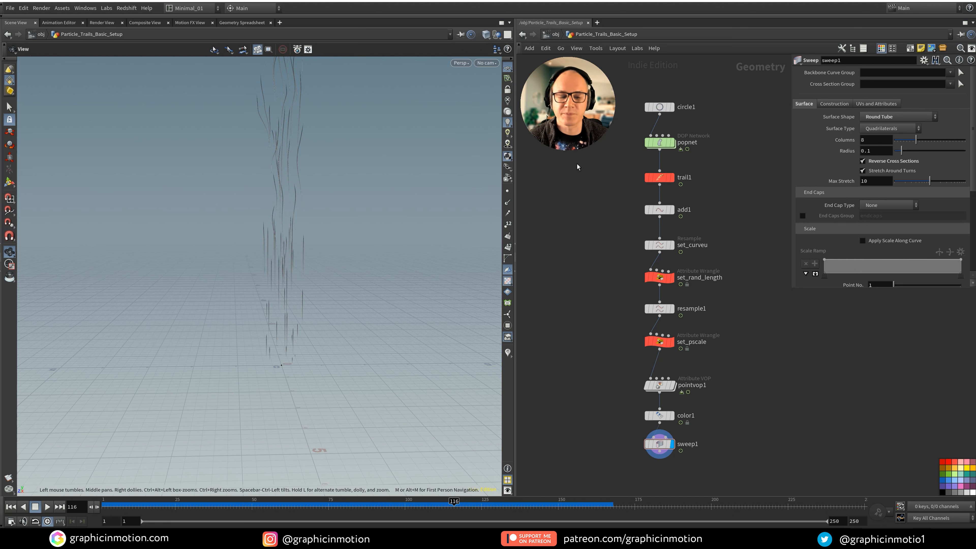
mouse_move(732, 193)
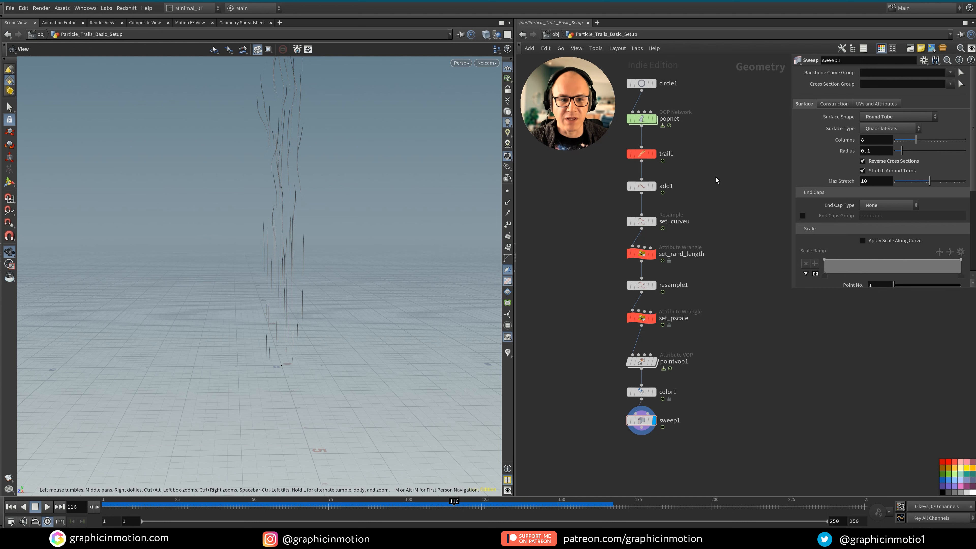
mouse_move(695, 154)
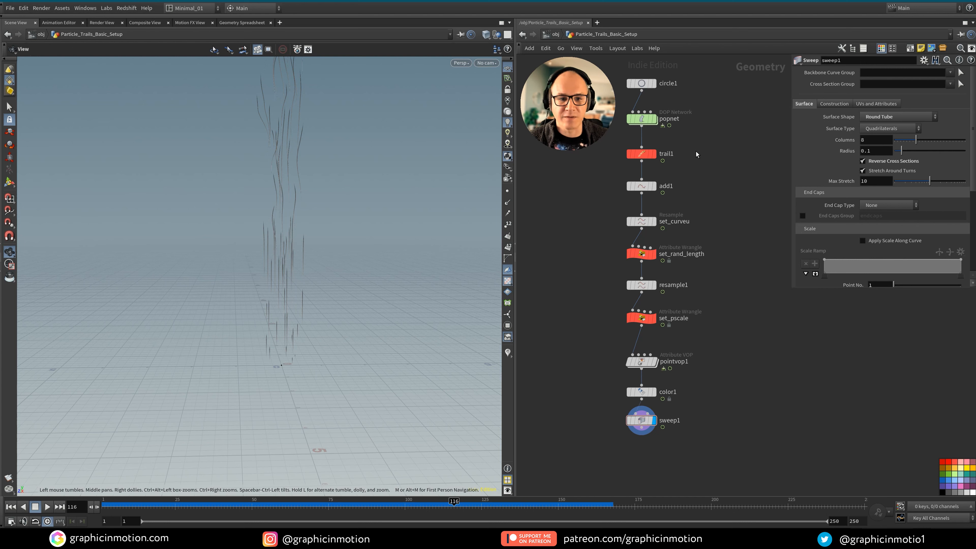
mouse_move(665, 144)
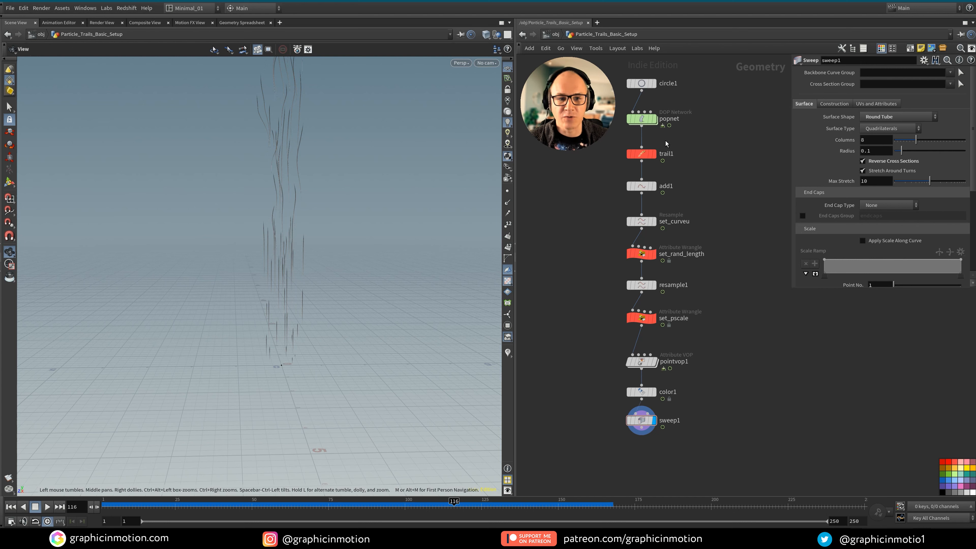
mouse_move(734, 186)
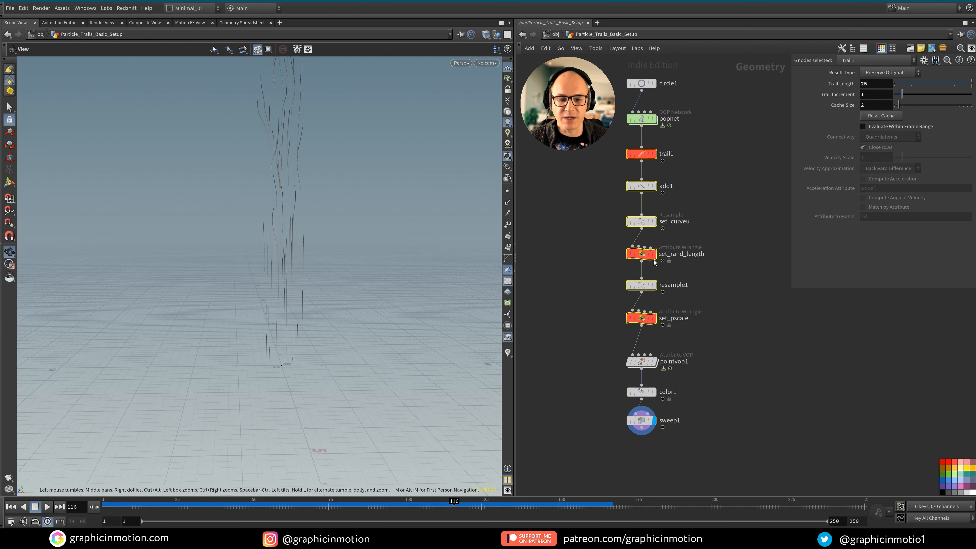
Step: Review the pointvop1 and color1 node settings before grouping the trail nodes
left_click(640, 361)
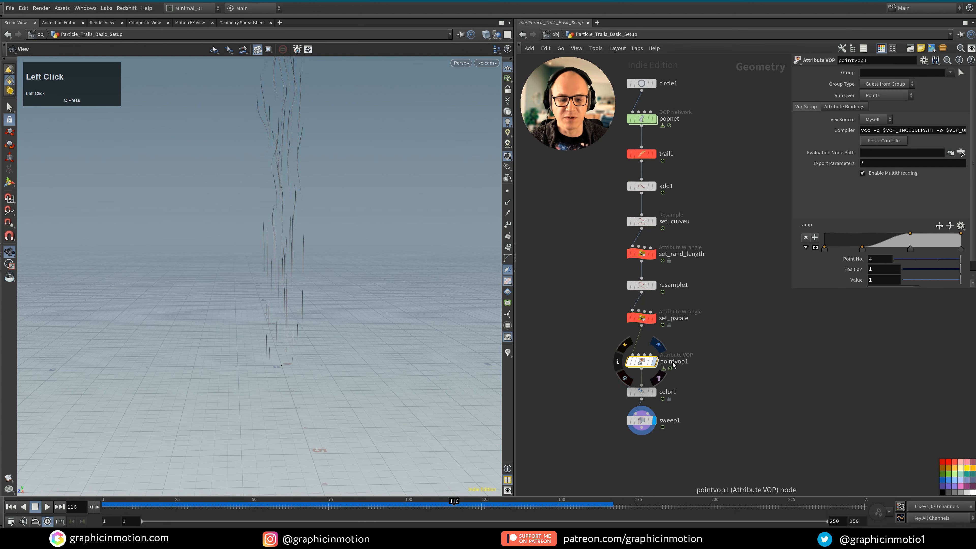
left_click(641, 391)
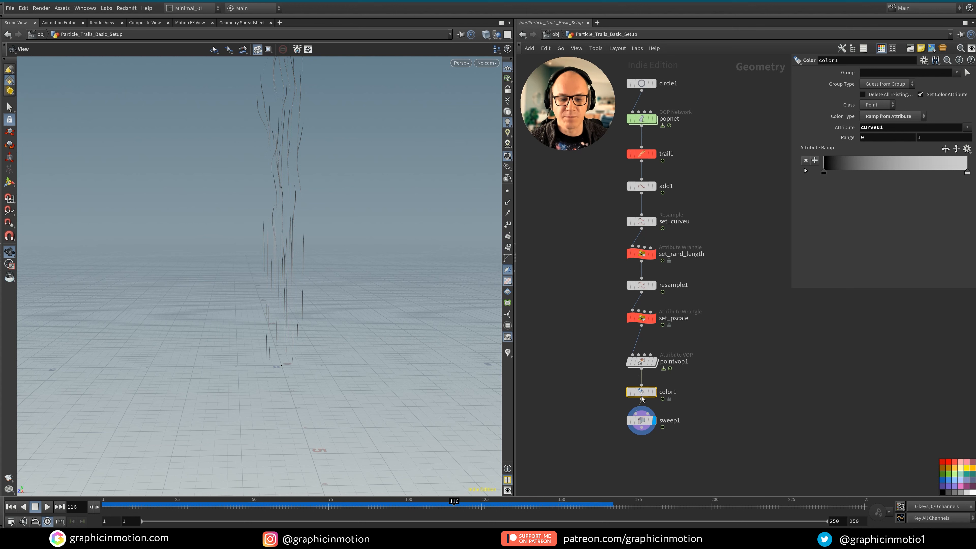
mouse_move(625, 383)
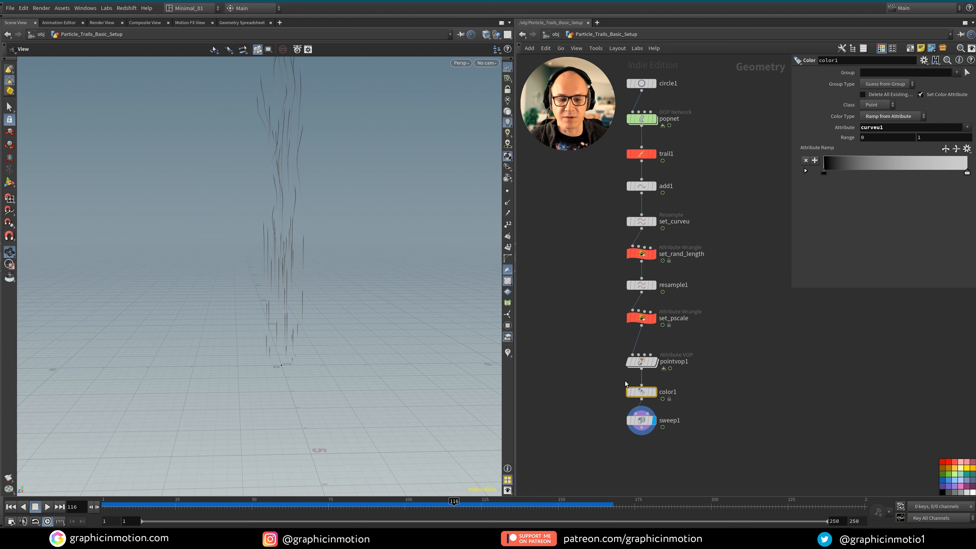
mouse_move(718, 206)
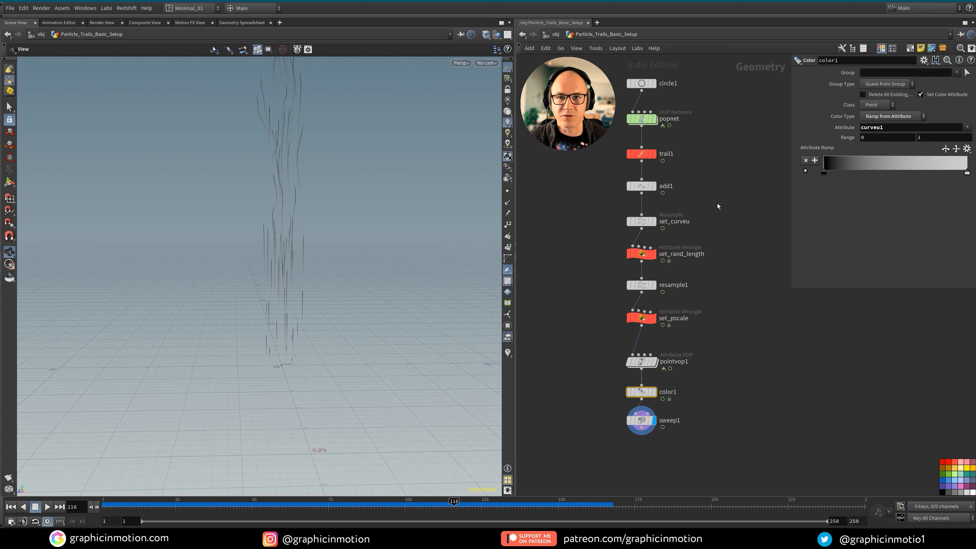
mouse_move(683, 146)
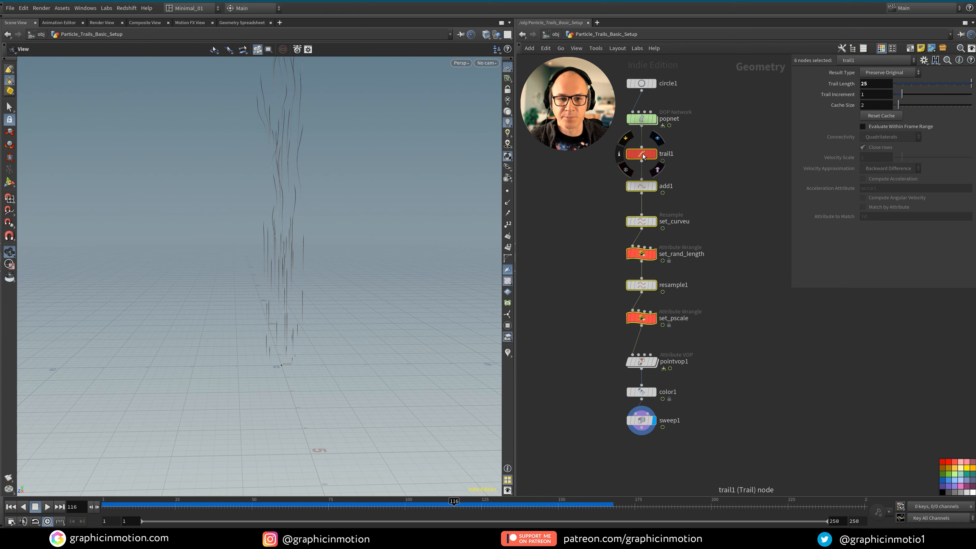
Step: Collapse the selected trail1–set_pscale nodes into one subnet, subnet1
right_click(642, 153)
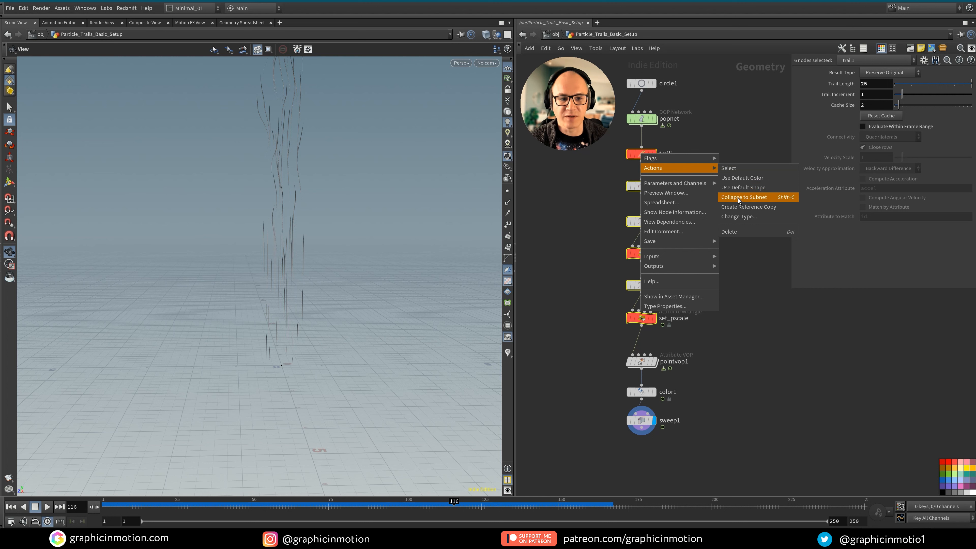
mouse_move(779, 199)
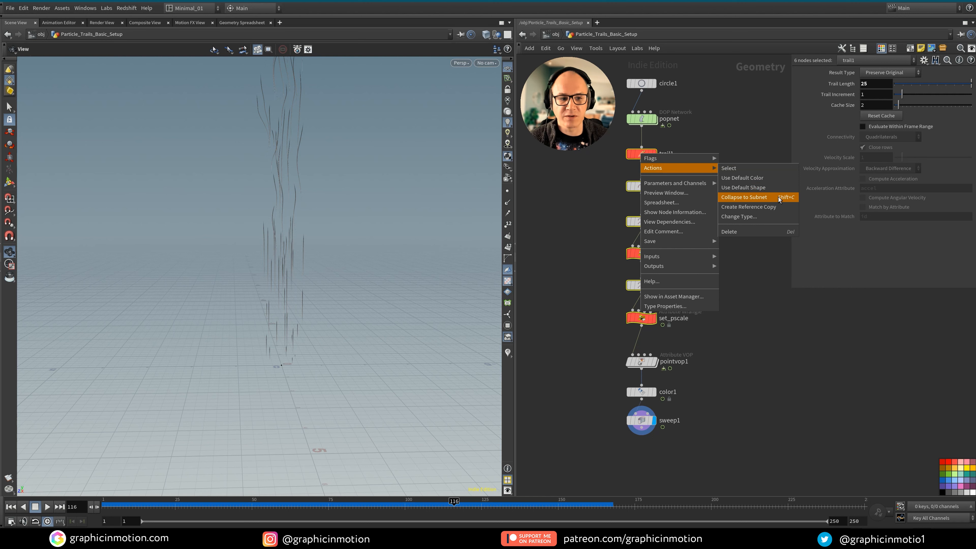
mouse_move(744, 197)
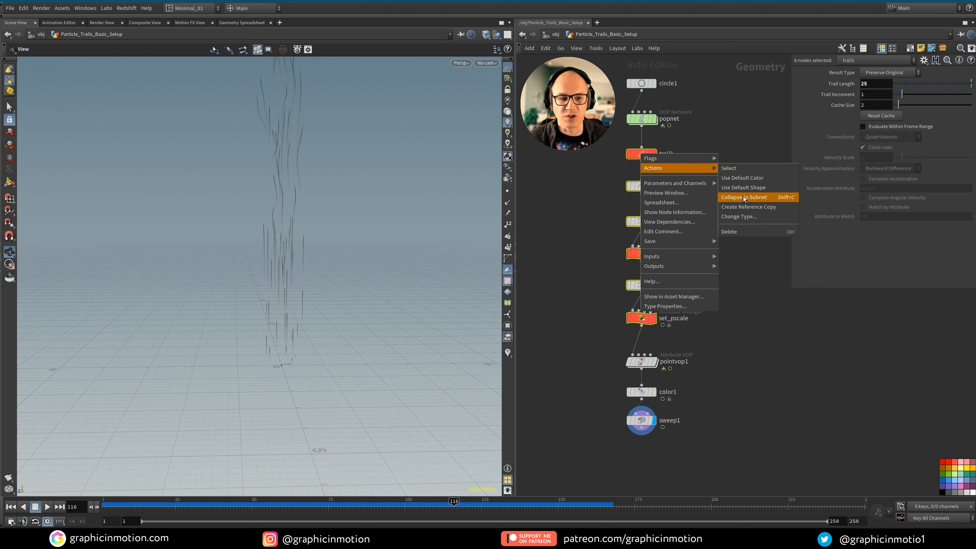
left_click(742, 197)
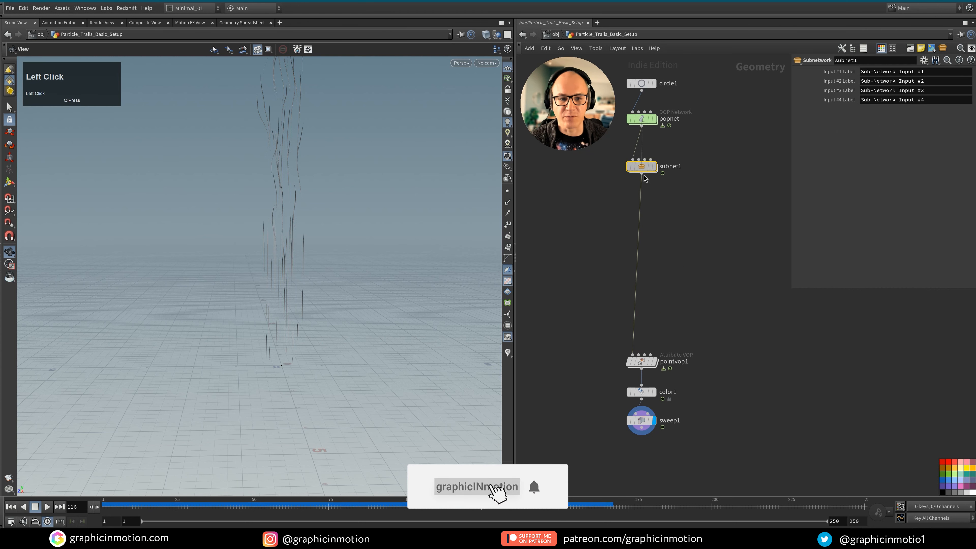
Step: Rename subnet1 to GIM_Particle_Trails
double_click(641, 168)
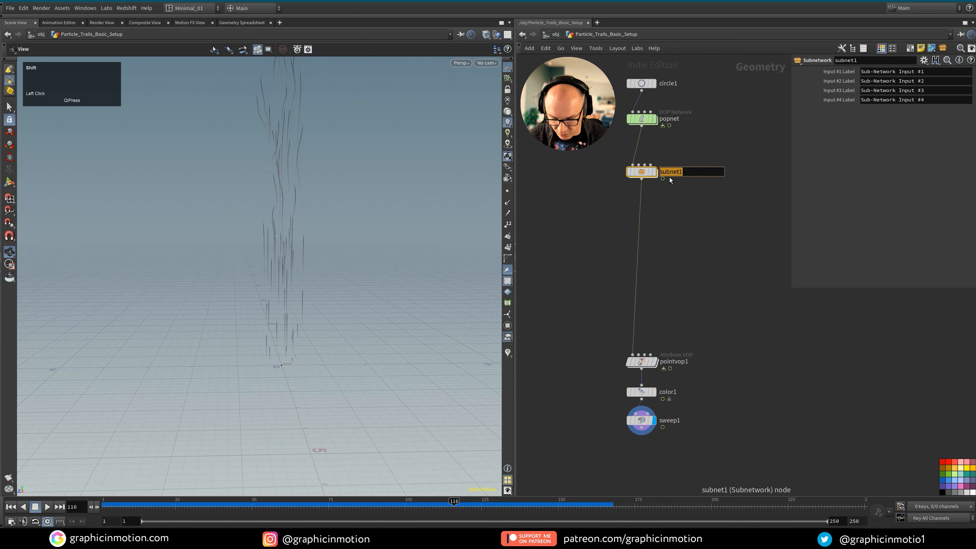
type("GIM_")
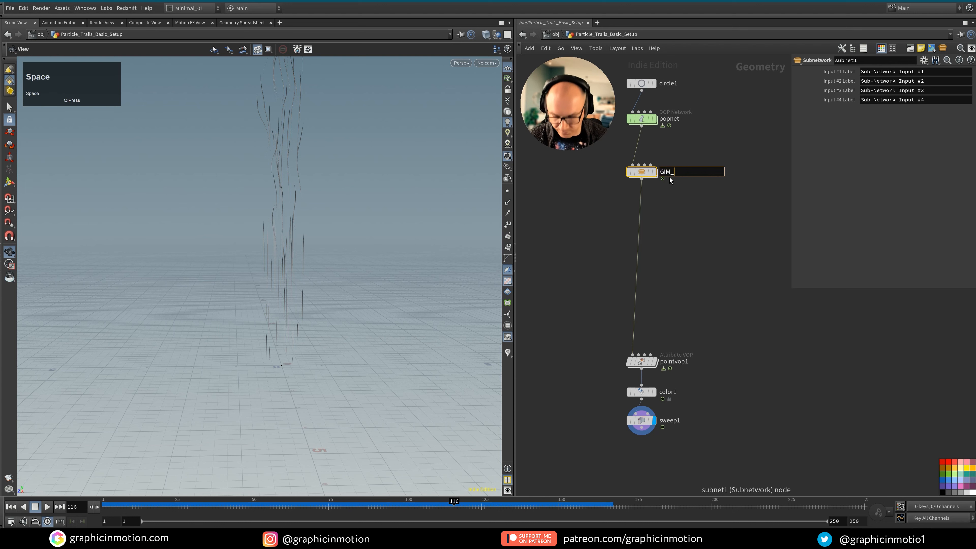
type("Part")
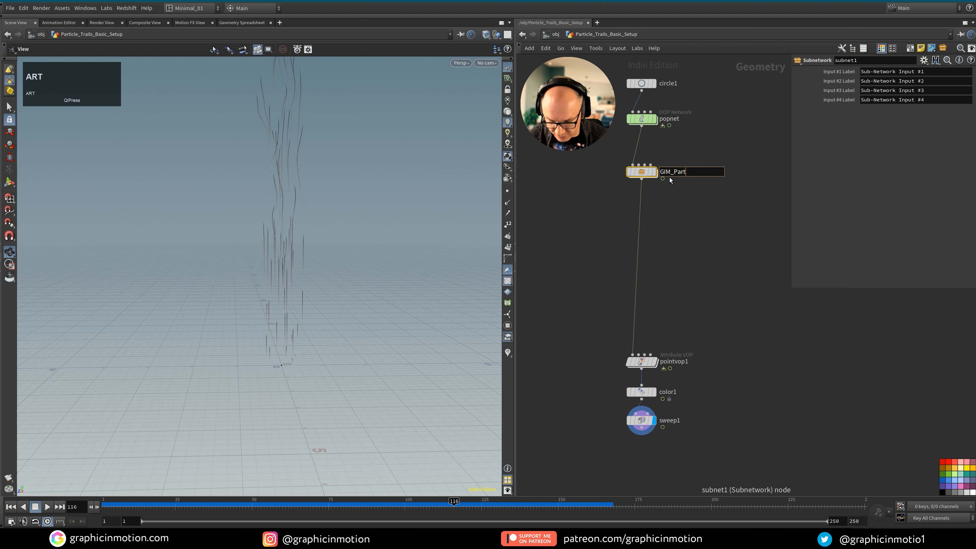
type("icle_Trails")
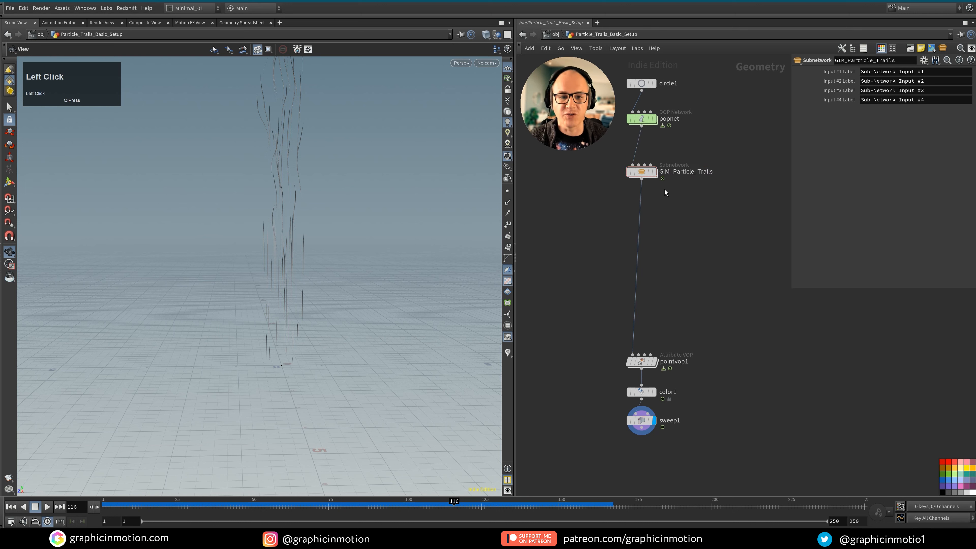
Step: Dive into GIM_Particle_Trails to check trail1, then return up and select the subnet
double_click(640, 171)
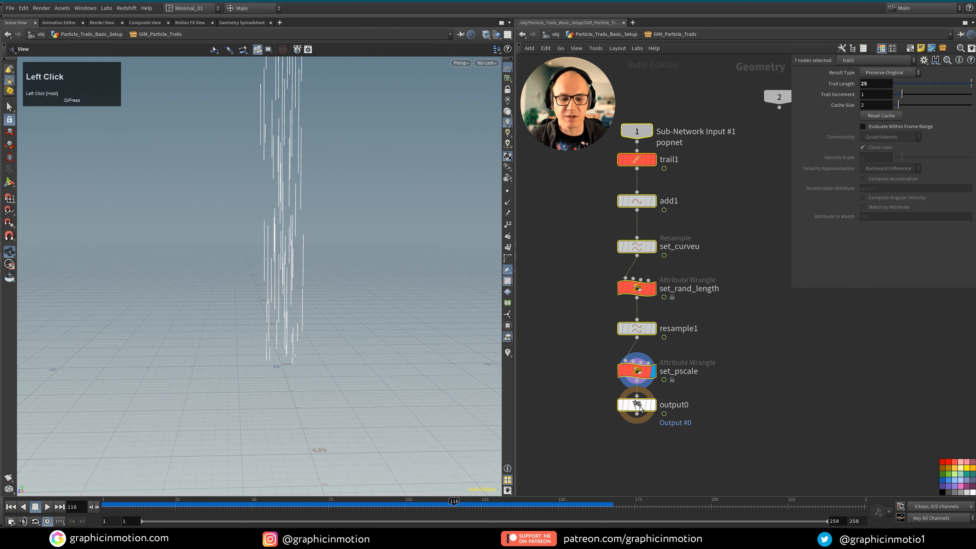
left_click(725, 412)
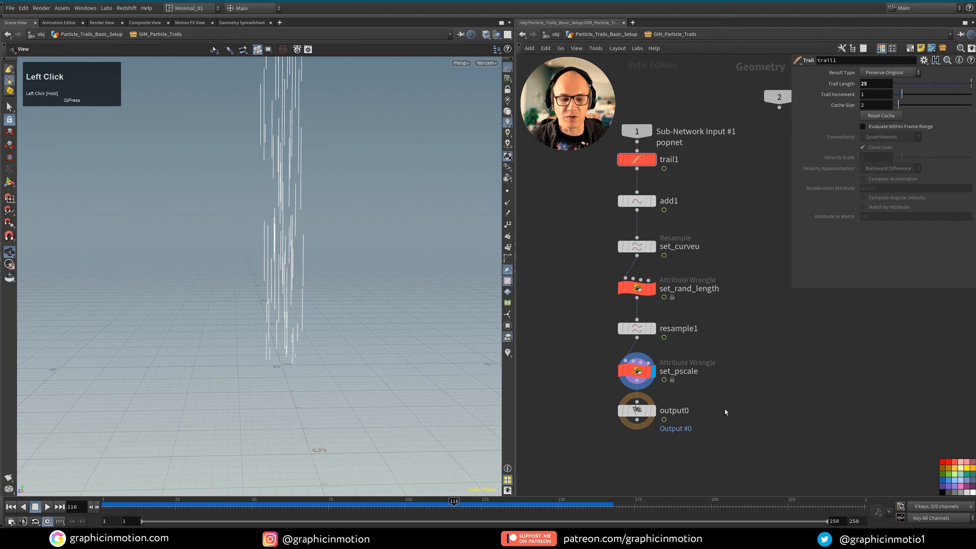
key("u")
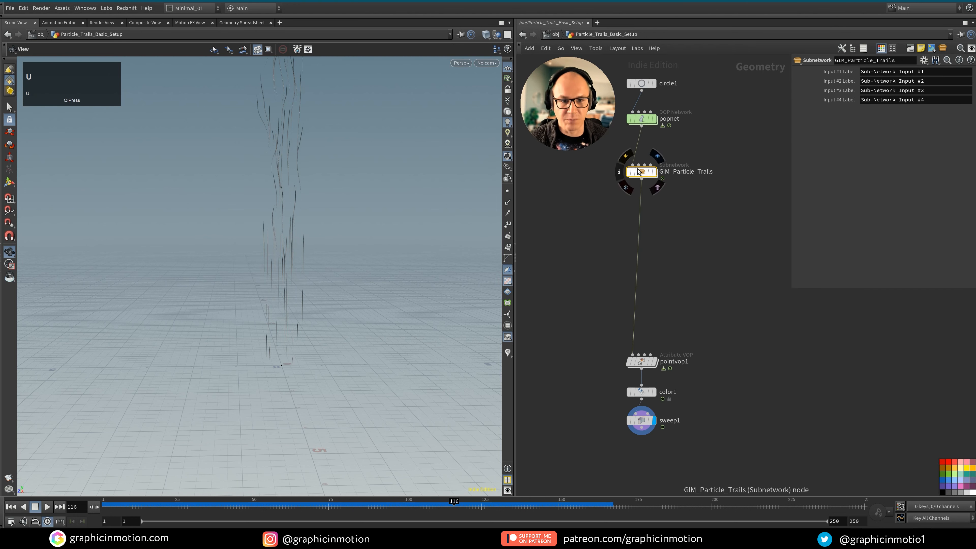
double_click(640, 171)
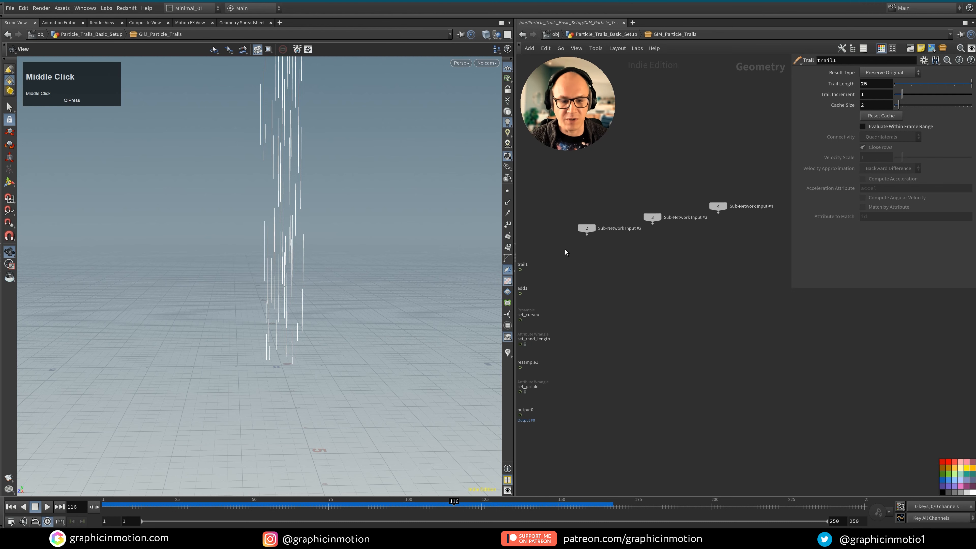
mouse_move(630, 283)
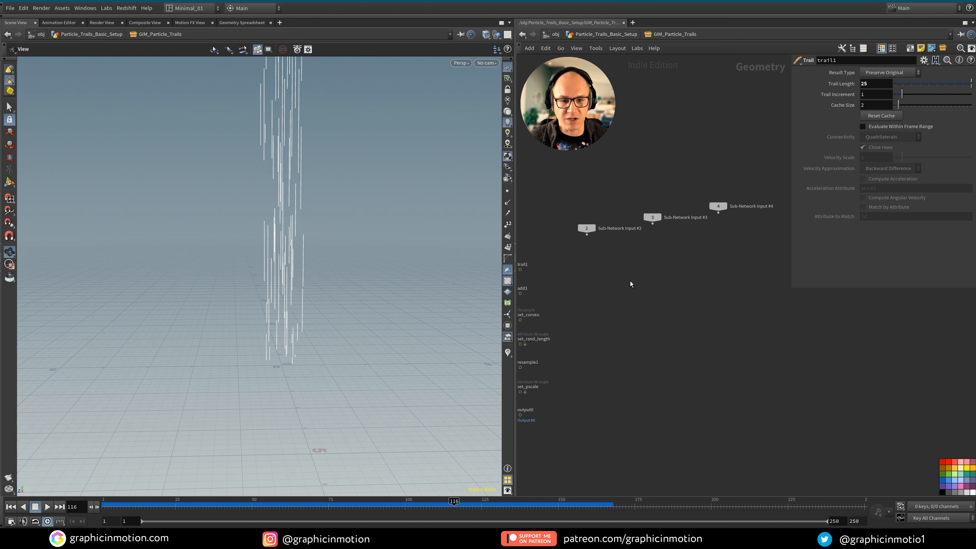
key("u")
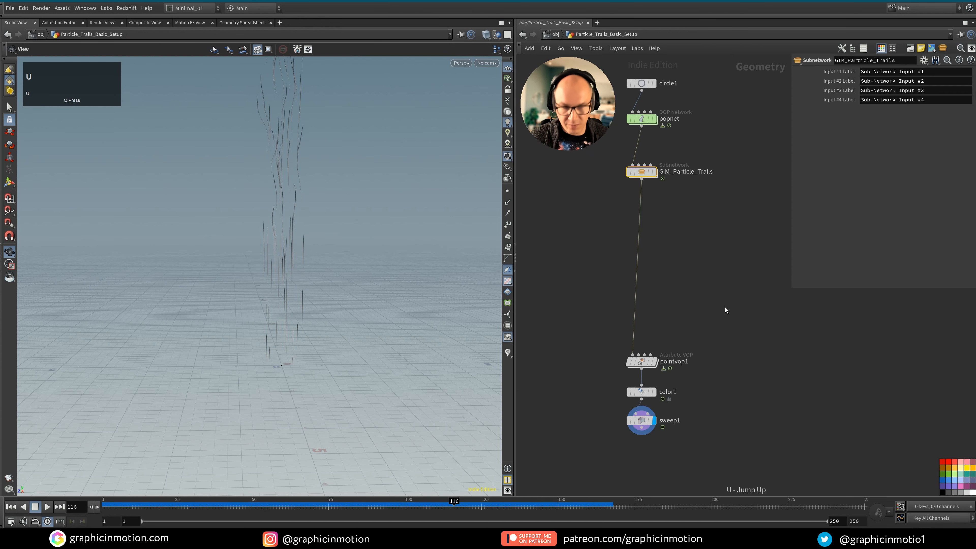
middle_click(641, 258)
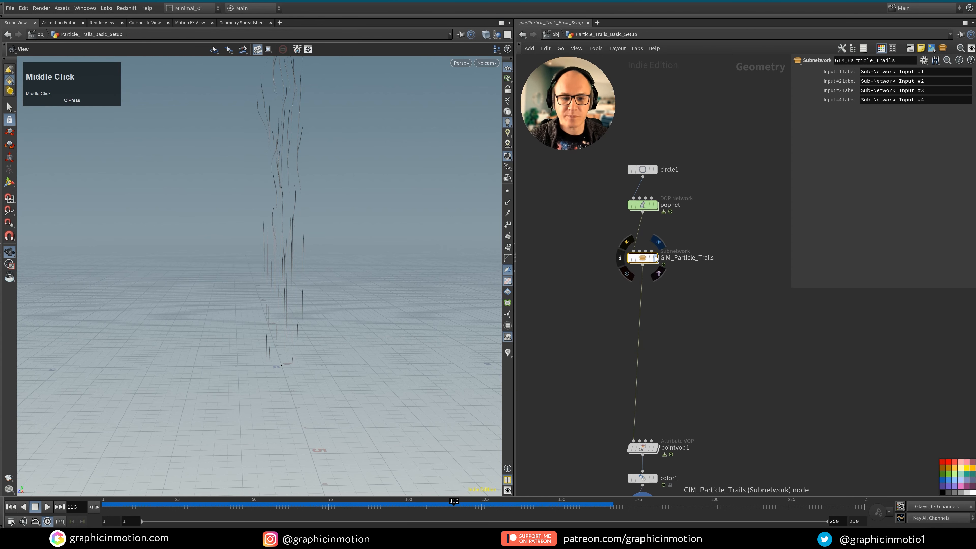
left_click(641, 257)
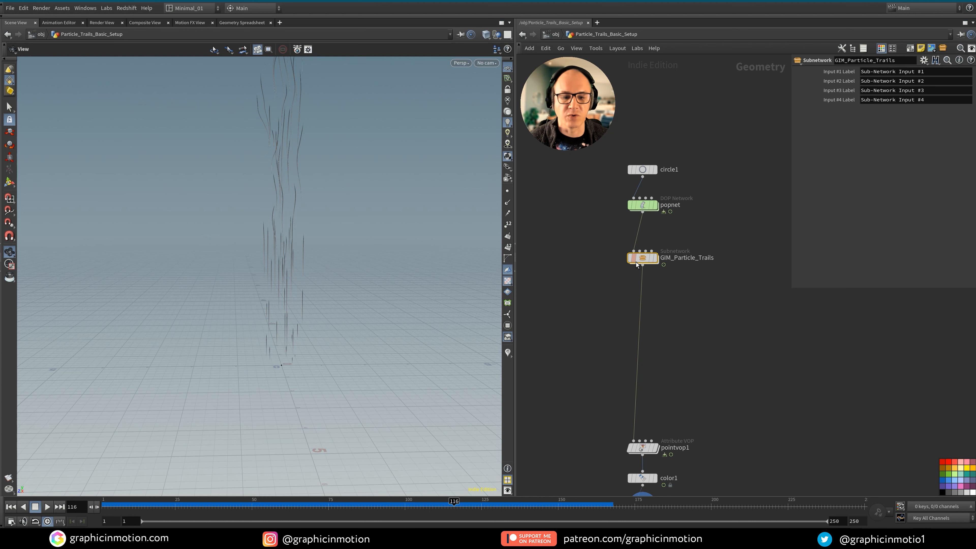
mouse_move(701, 300)
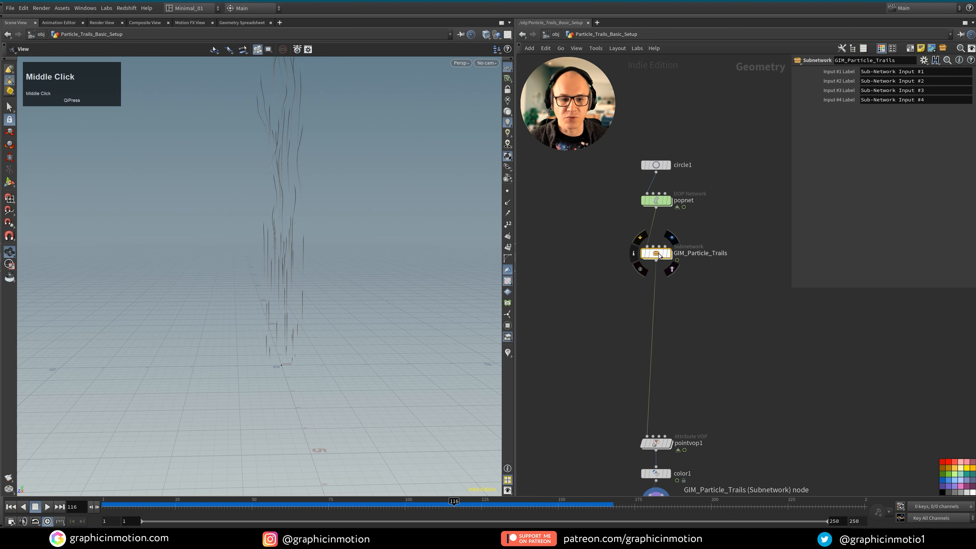
Step: Start creating a new digital asset from the GIM_Particle_Trails subnet
right_click(655, 252)
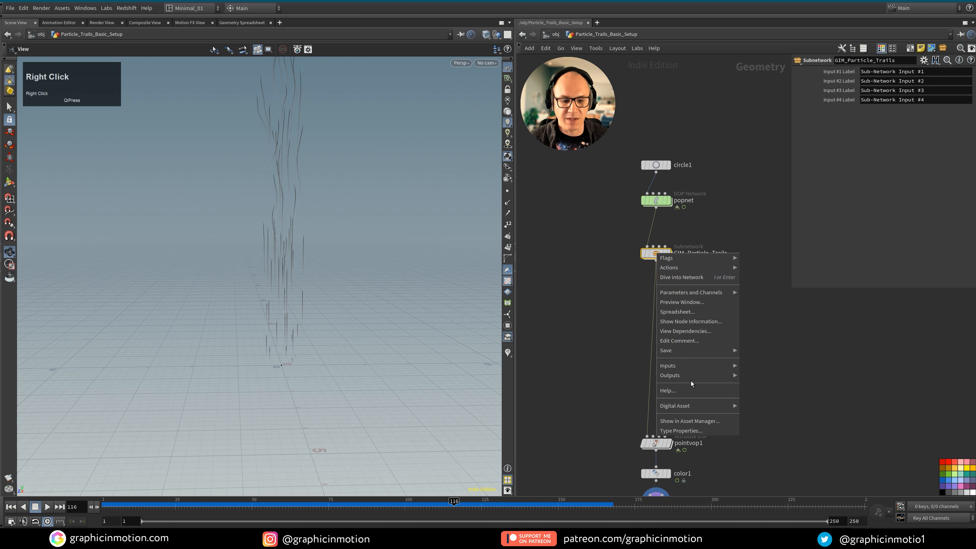
mouse_move(674, 405)
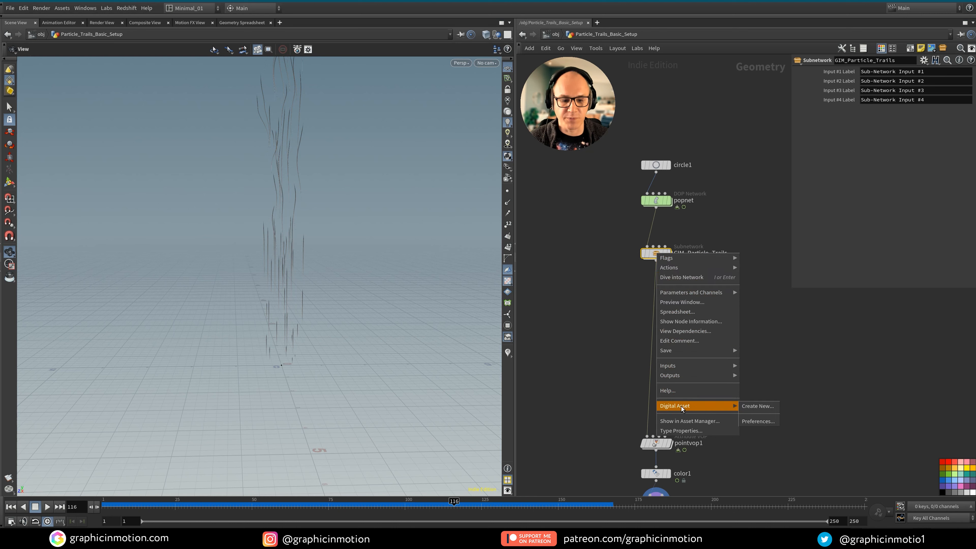
left_click(757, 405)
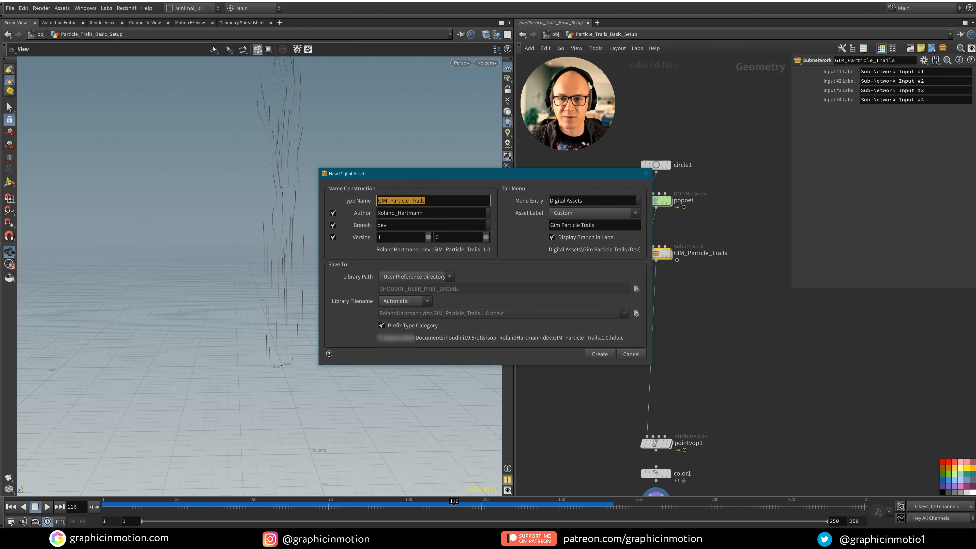
mouse_move(698, 260)
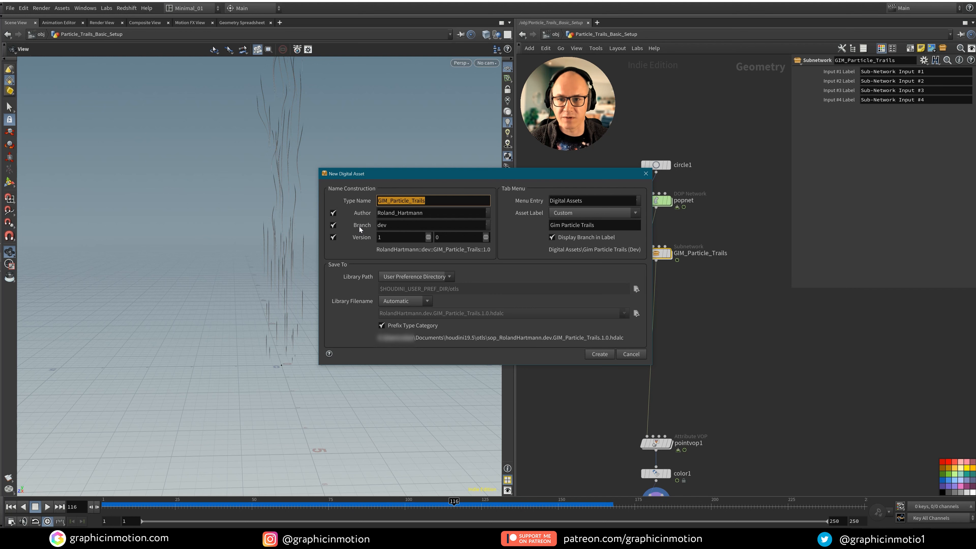
Step: Turn off Branch so the asset name reads RolandHartmann::GIM_Particle_Trails::1.0
left_click(333, 225)
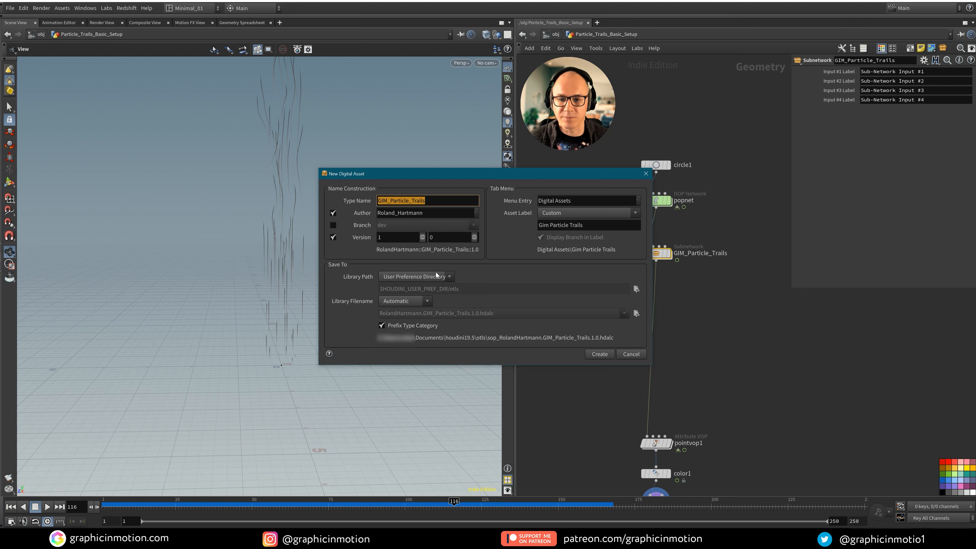
mouse_move(384, 297)
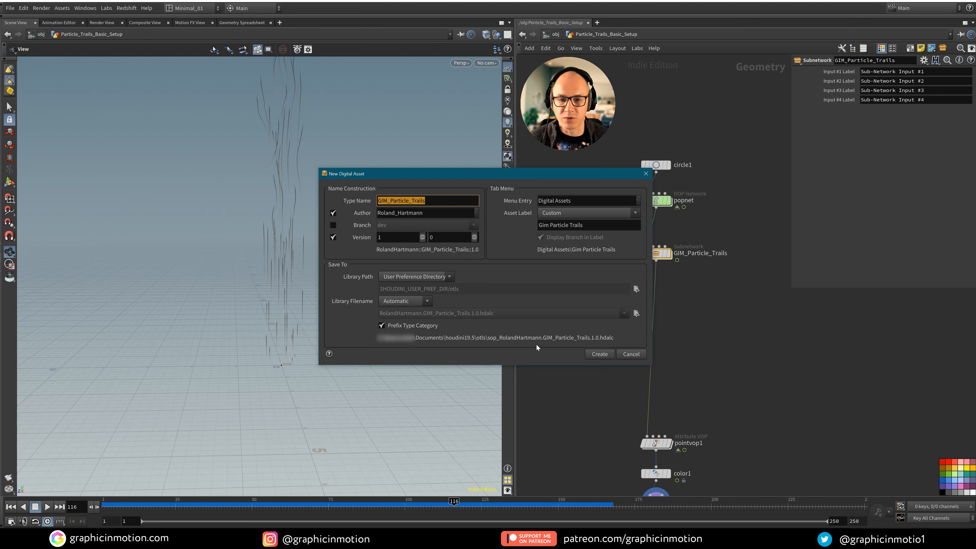
mouse_move(442, 347)
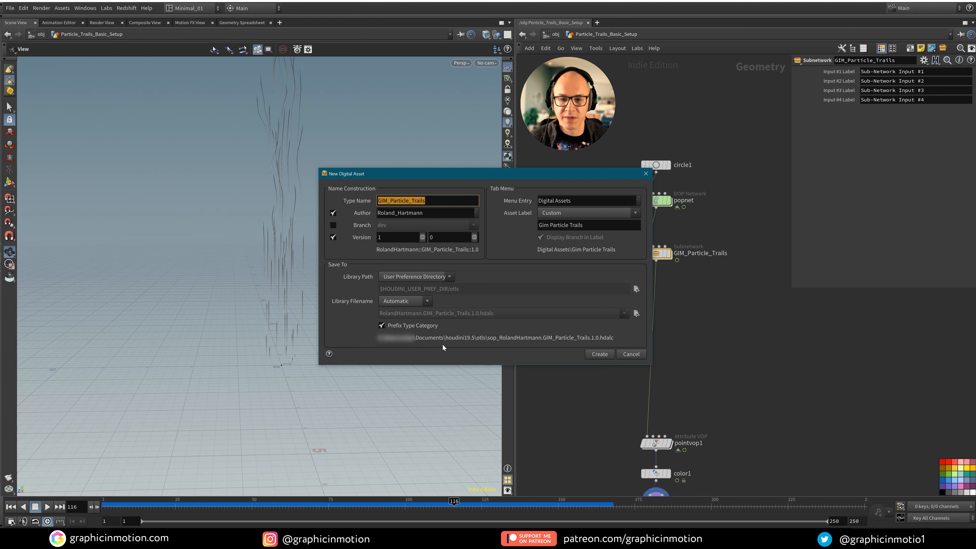
mouse_move(432, 344)
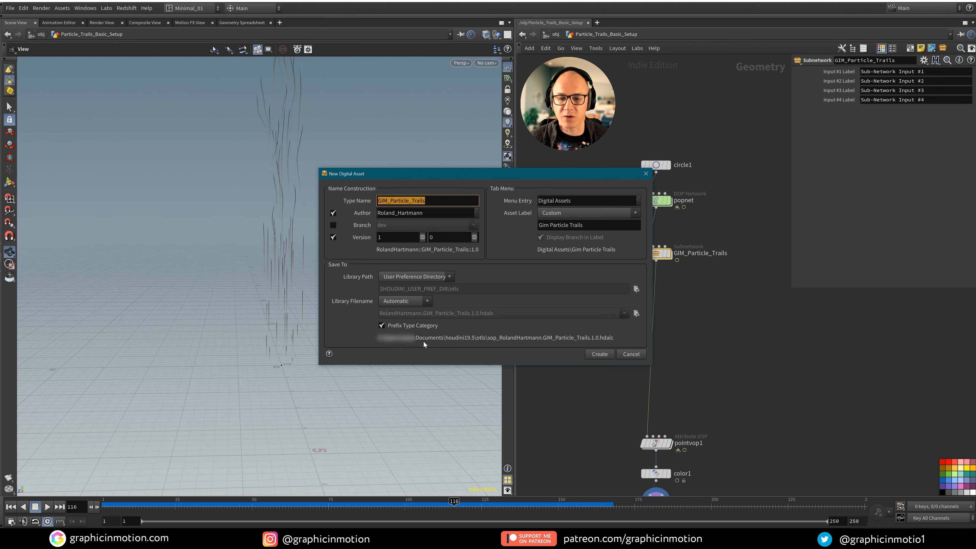
mouse_move(468, 345)
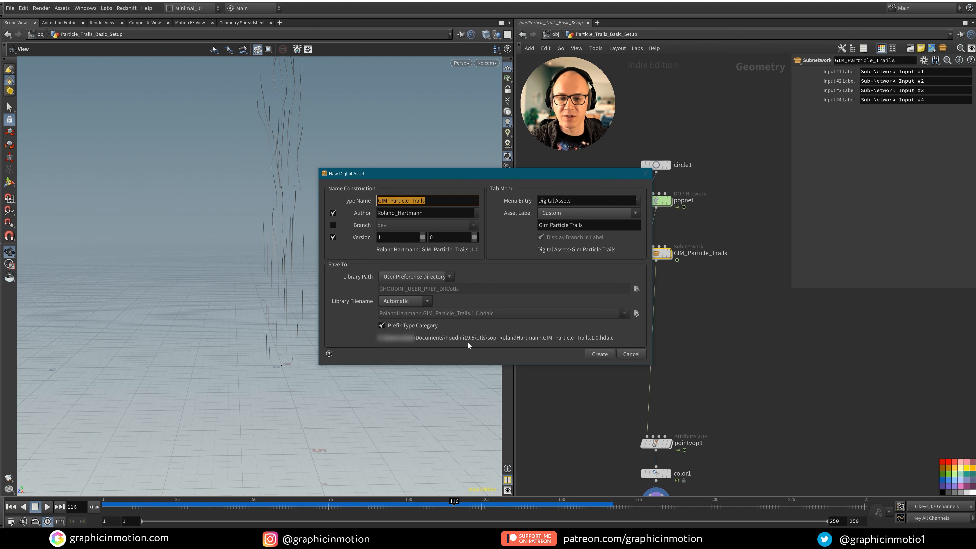
mouse_move(477, 344)
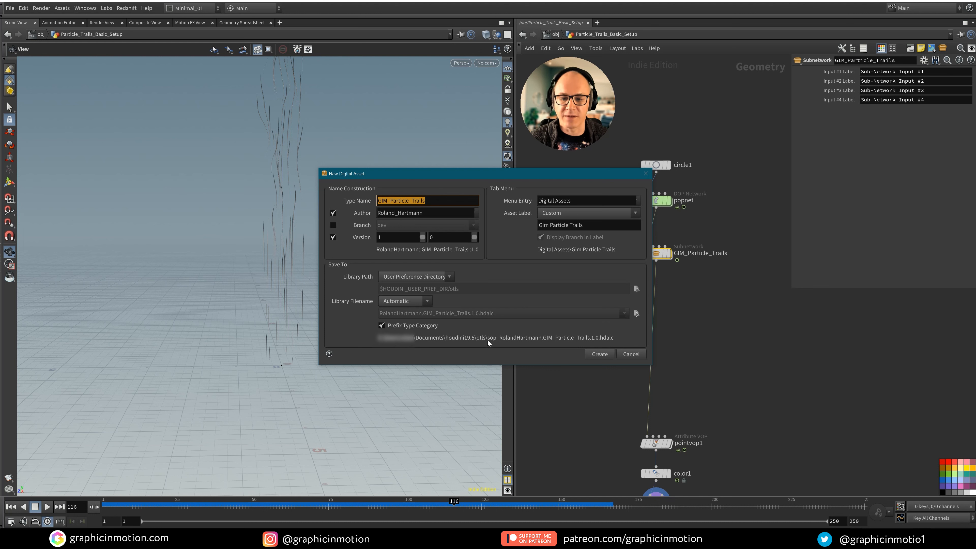
mouse_move(593, 342)
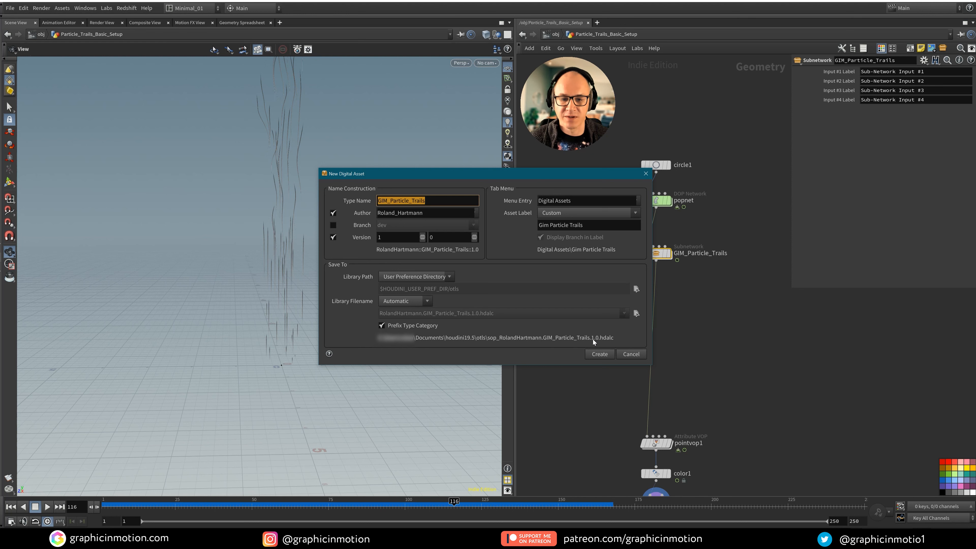
mouse_move(608, 343)
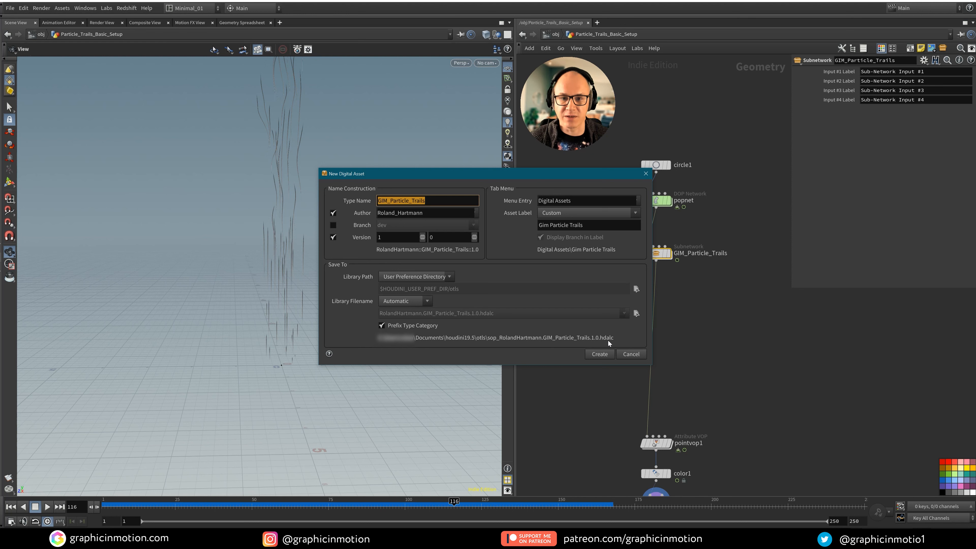
mouse_move(500, 343)
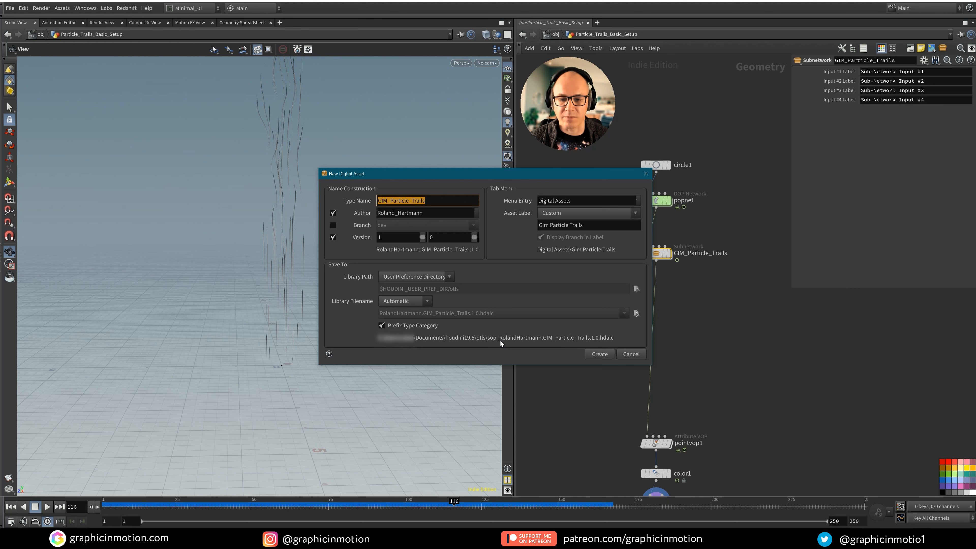
mouse_move(772, 322)
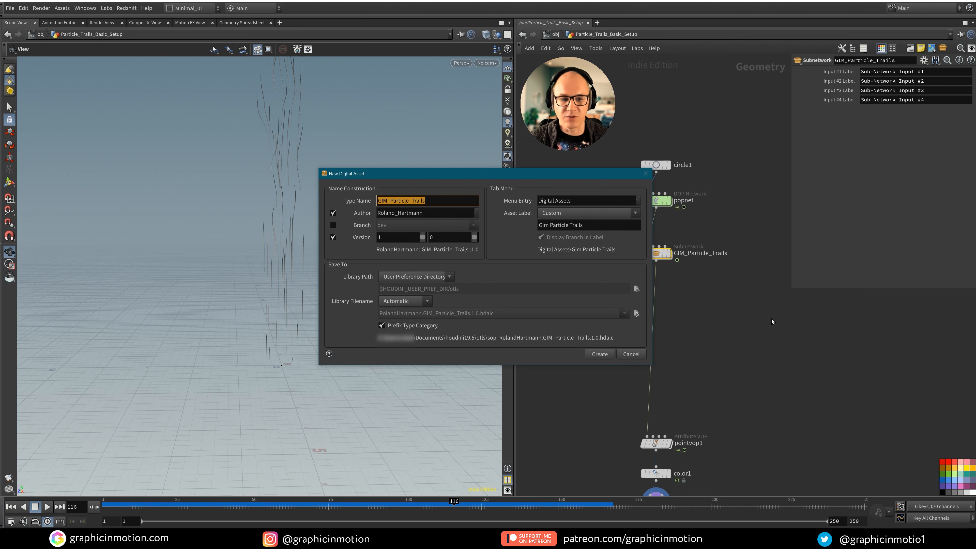
mouse_move(750, 294)
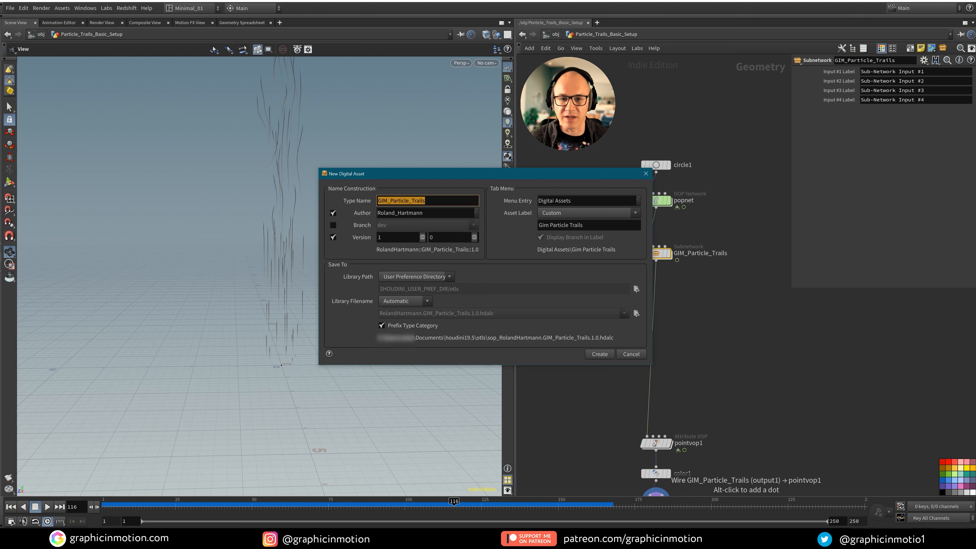
mouse_move(681, 121)
type("IM")
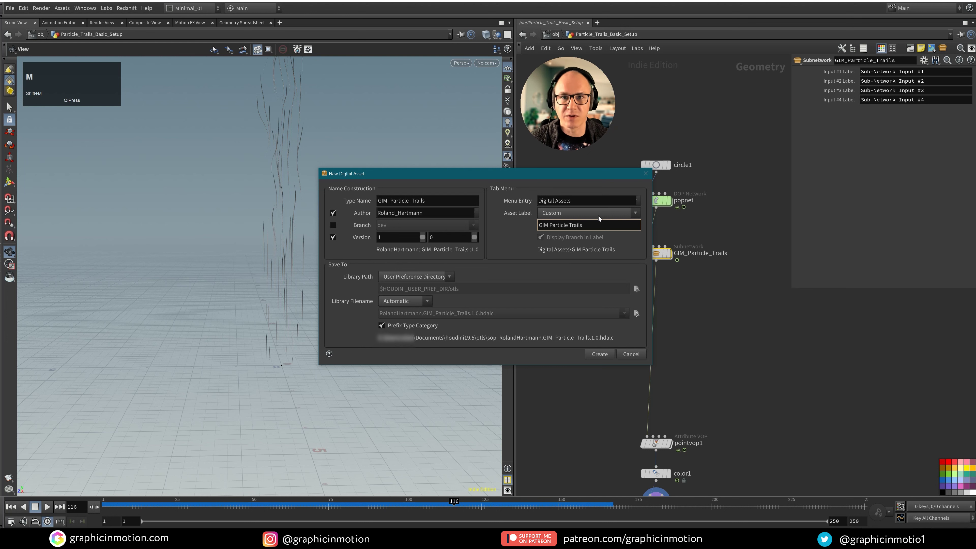
mouse_move(439, 250)
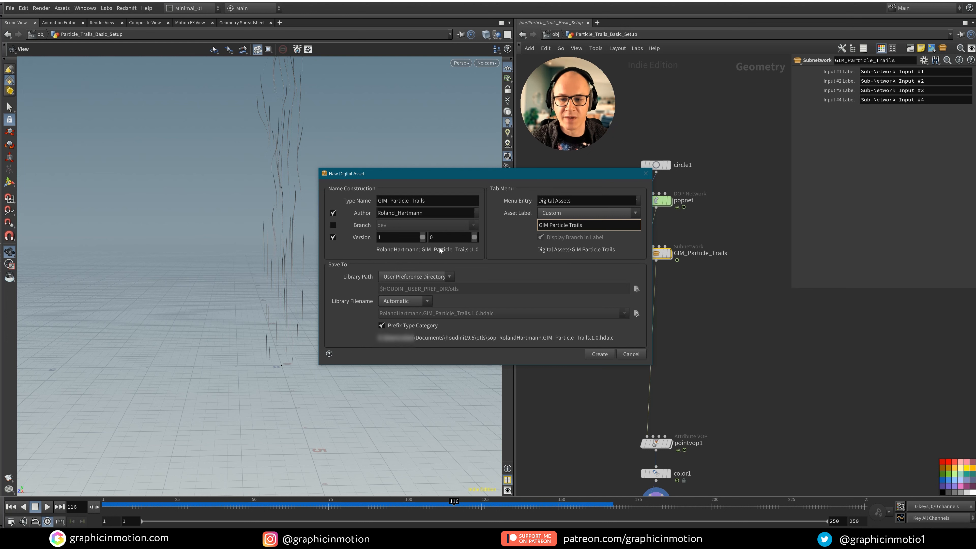
mouse_move(610, 343)
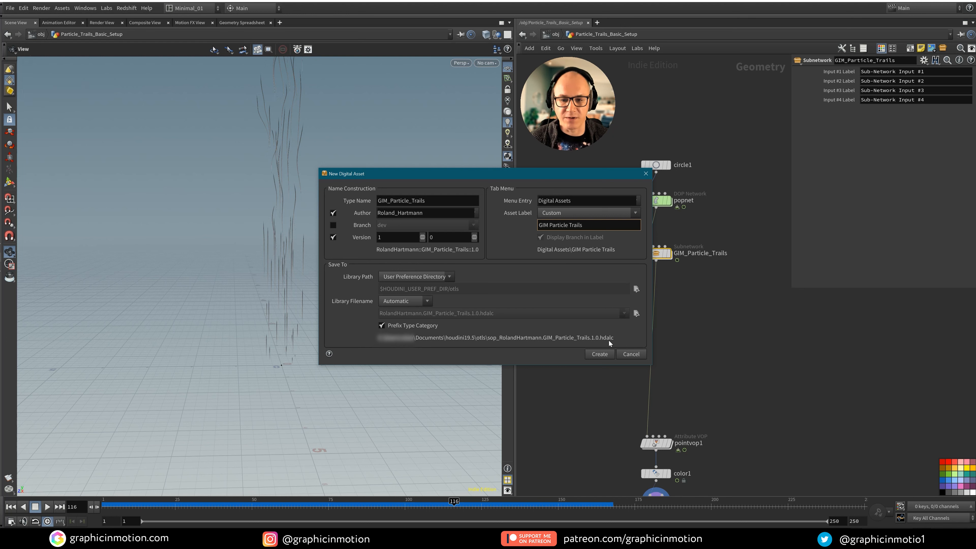
mouse_move(546, 350)
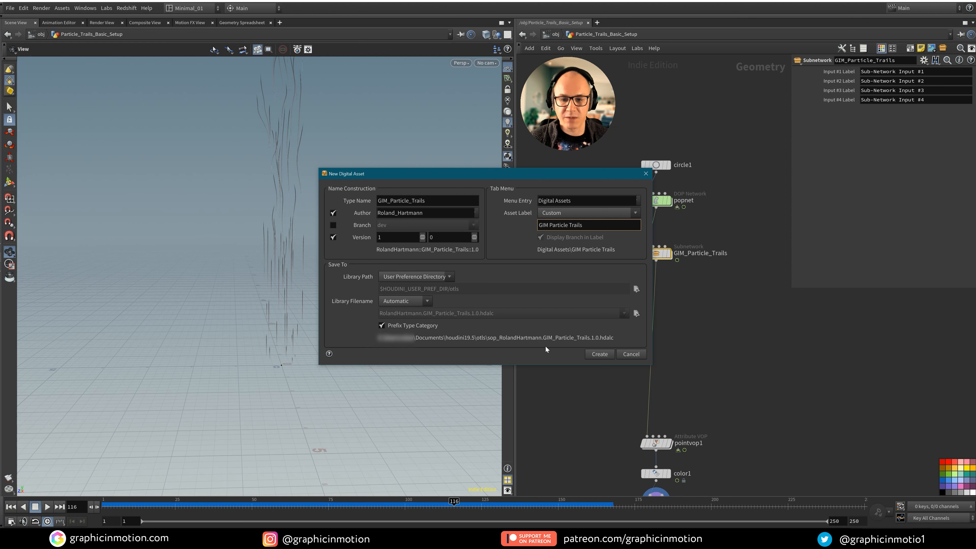
mouse_move(710, 275)
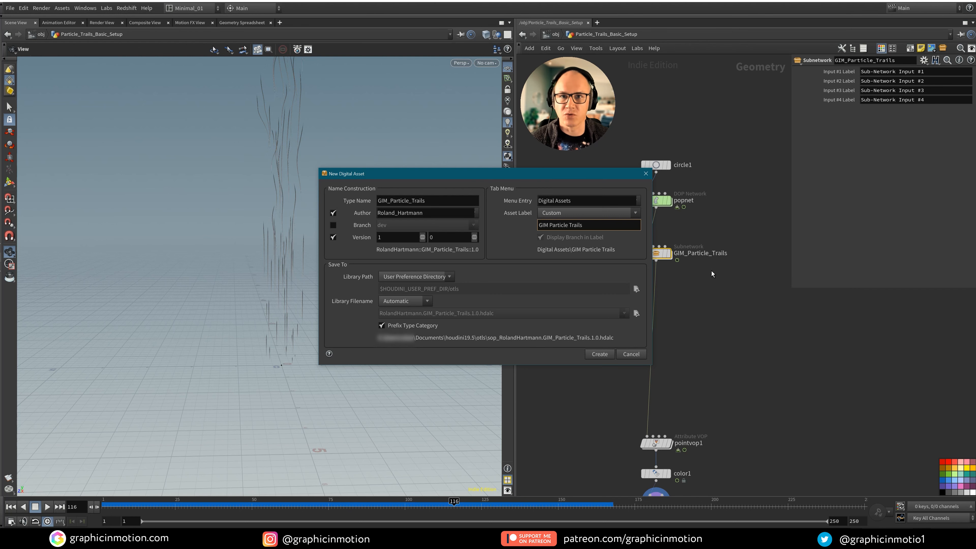
mouse_move(582, 322)
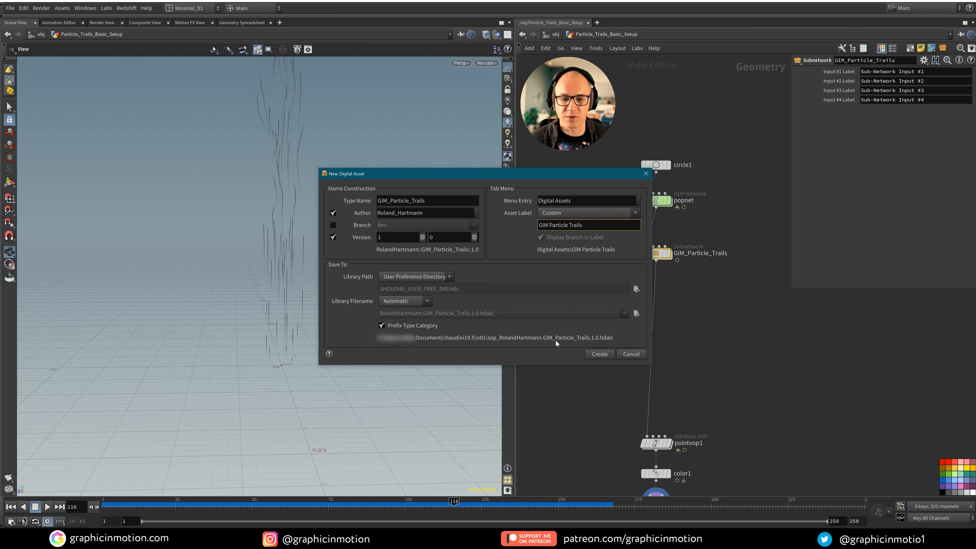
mouse_move(599, 342)
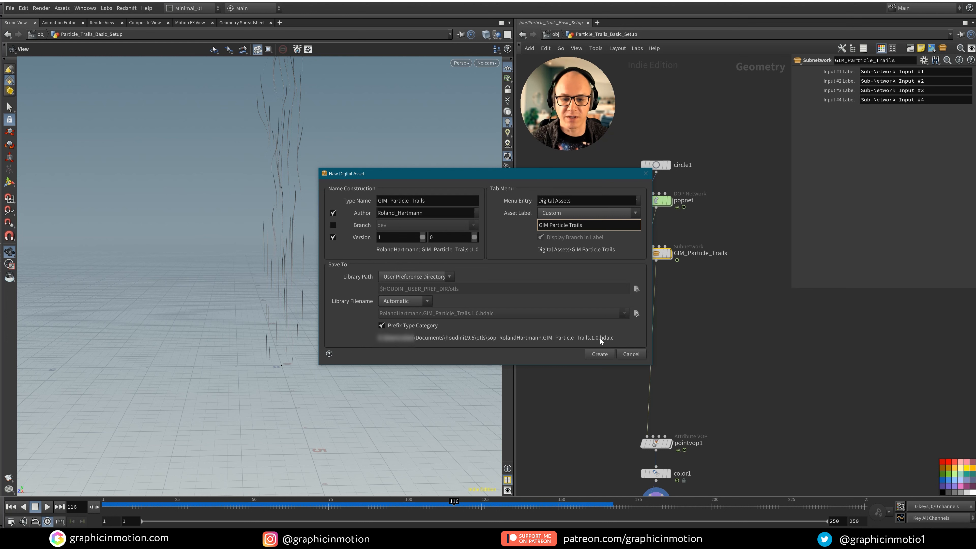
mouse_move(687, 324)
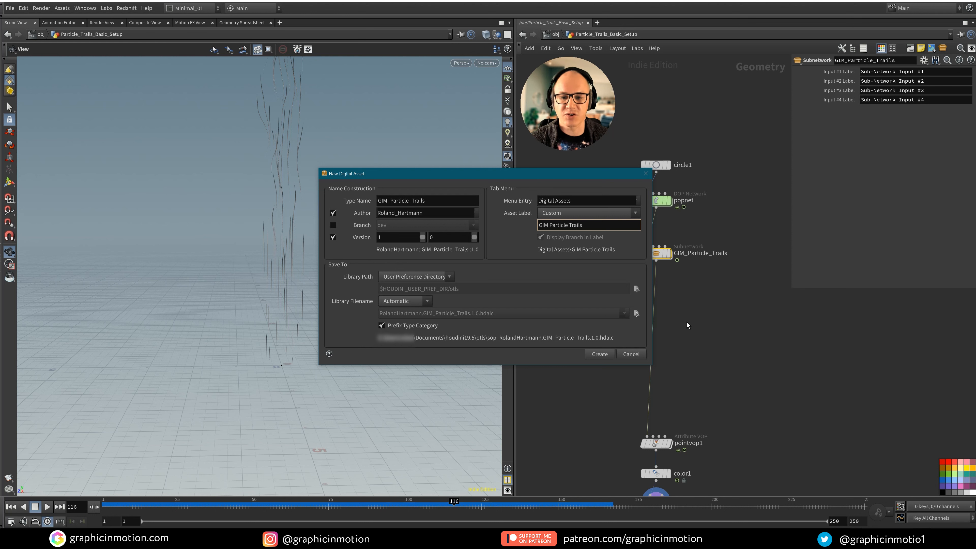
mouse_move(478, 346)
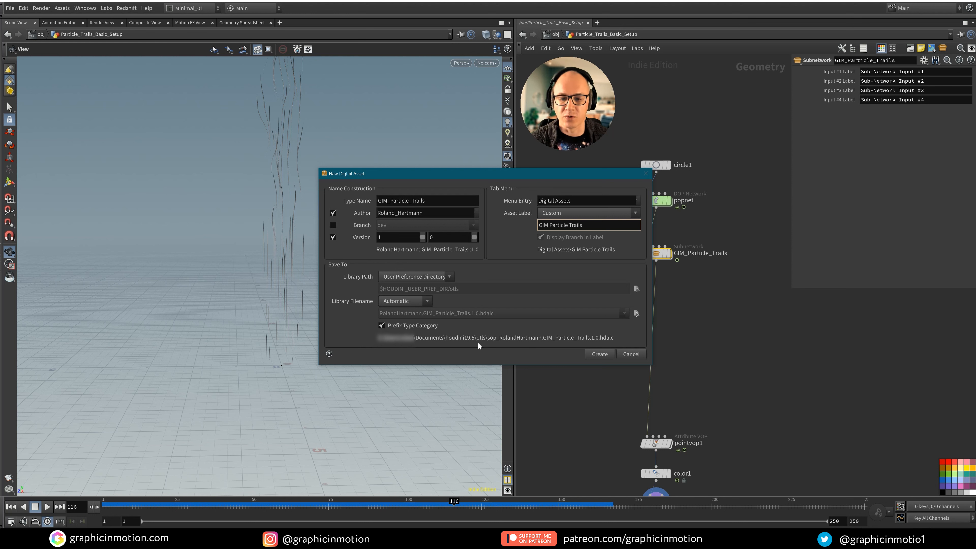
mouse_move(488, 344)
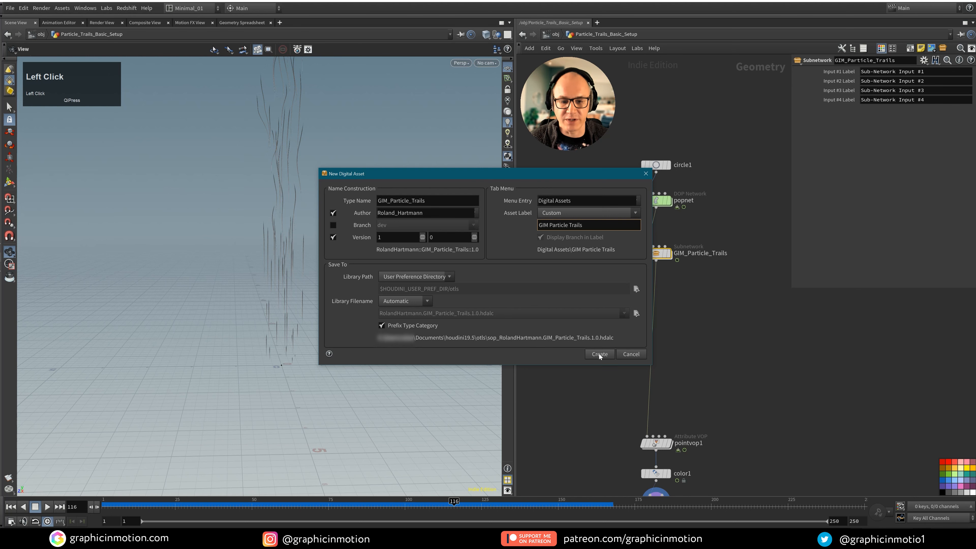
Step: Create the GIM_Particle_Trails asset and switch its type properties to the Parameters page
left_click(597, 354)
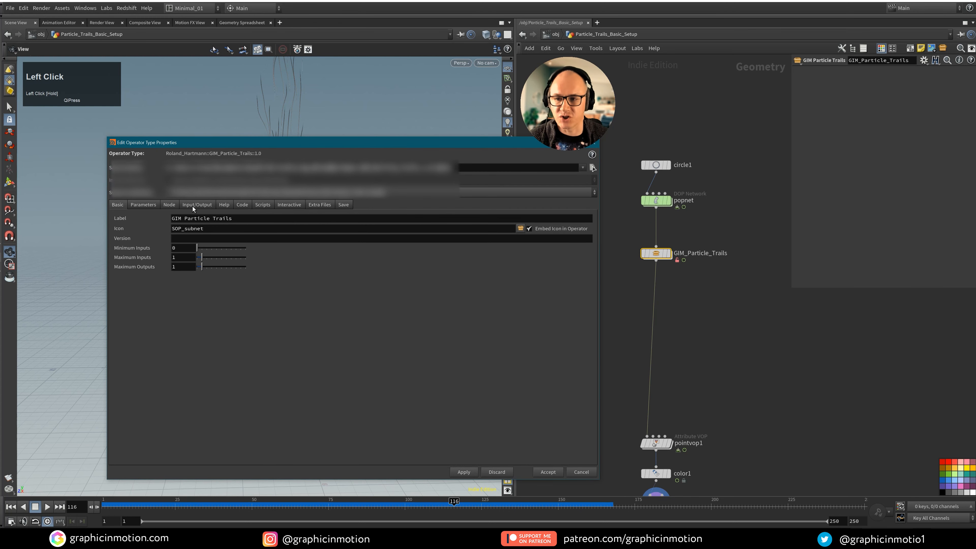
mouse_move(139, 257)
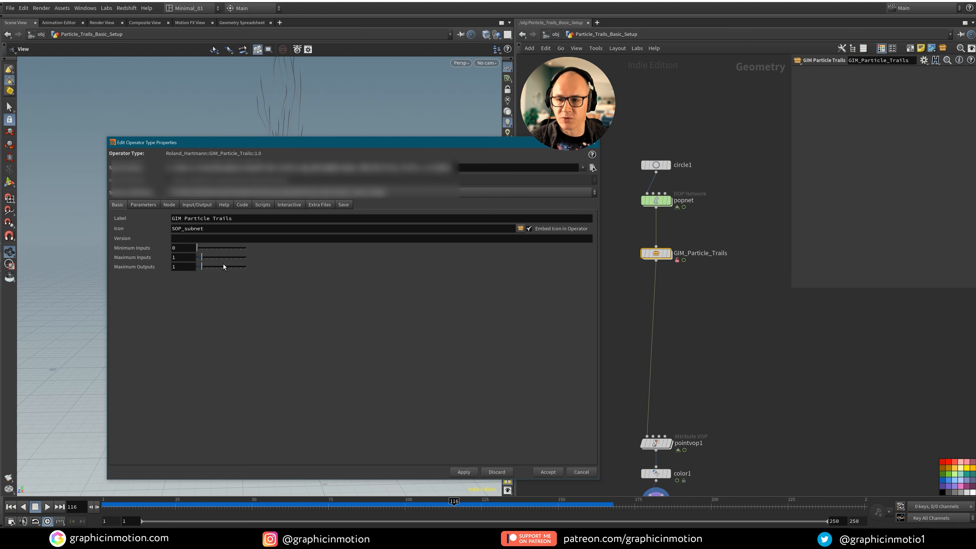
mouse_move(184, 274)
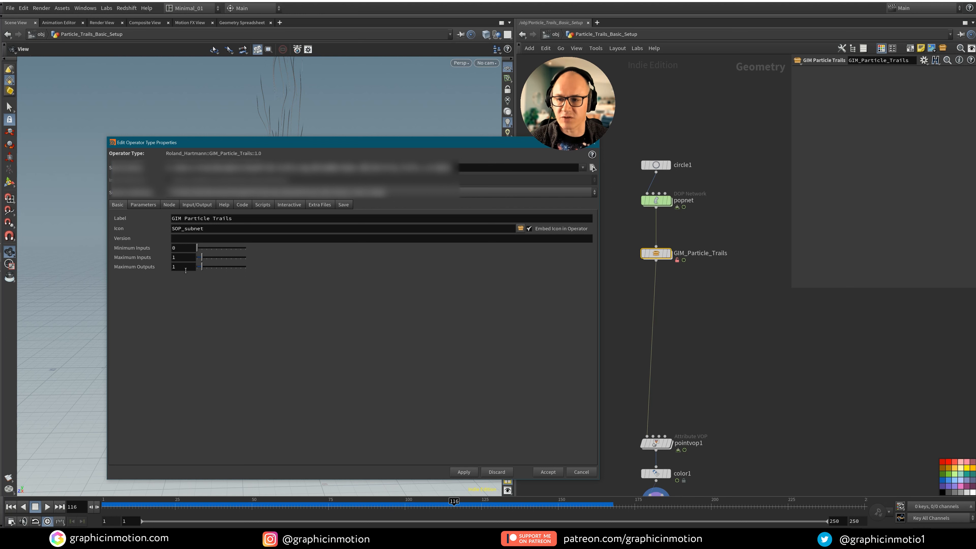
mouse_move(663, 244)
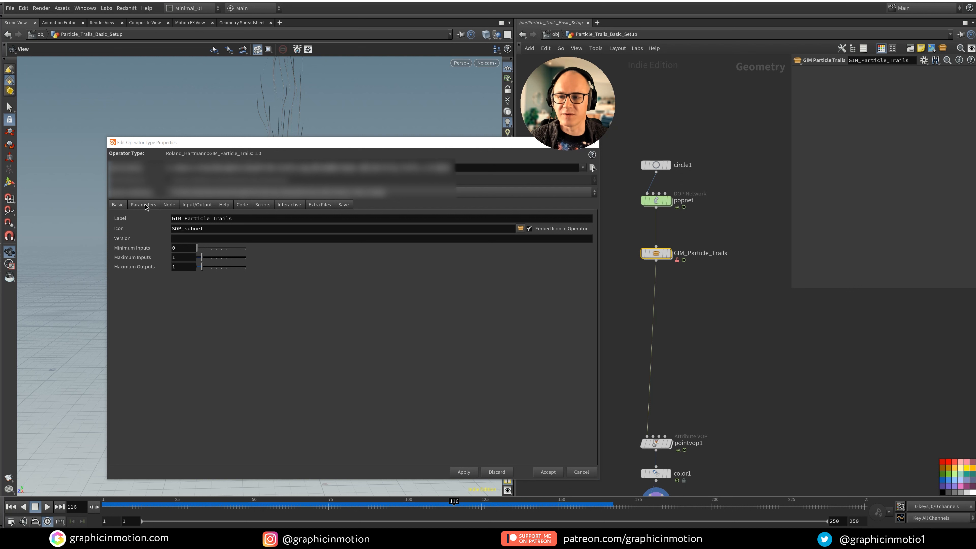
left_click(143, 204)
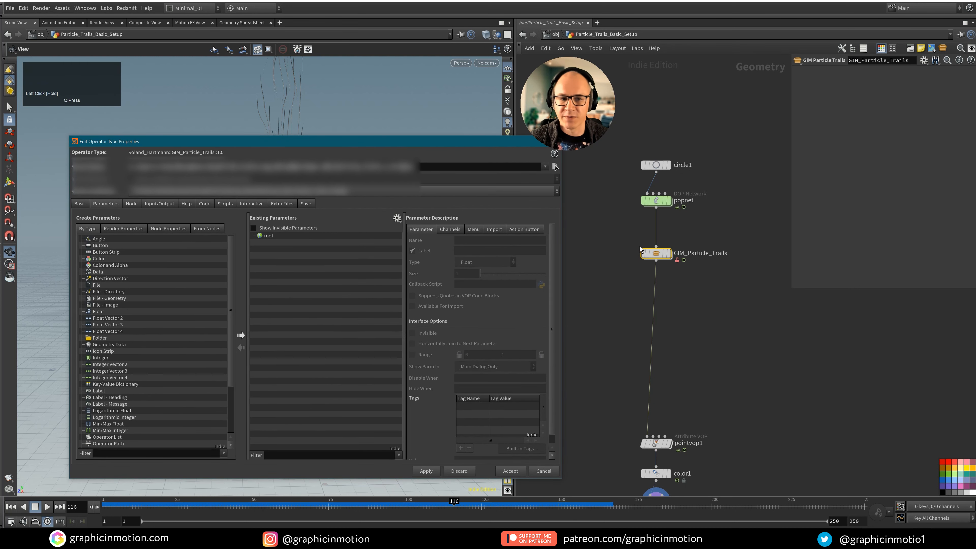
Step: Briefly view and close the node's Edit Parameter Interface, then bring up the Assets menu
left_click(654, 253)
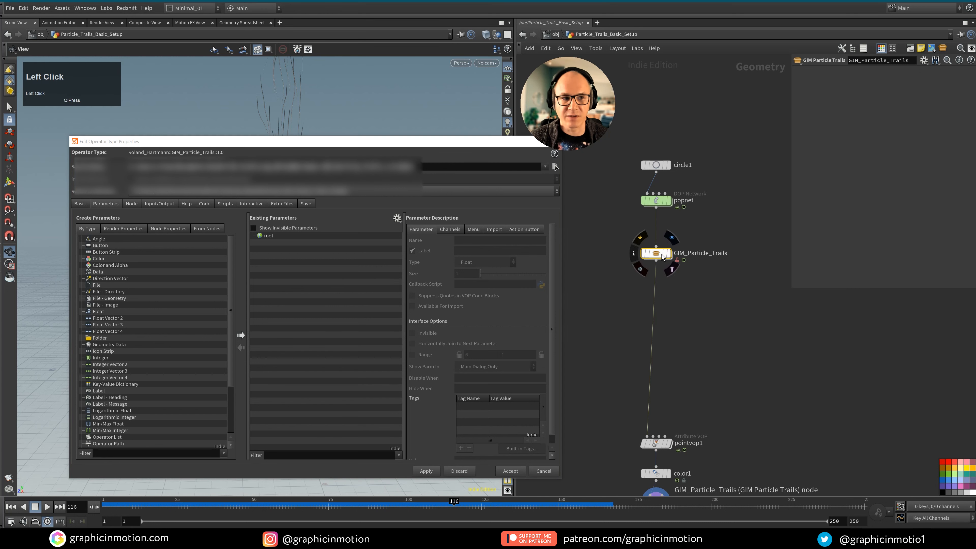
left_click(923, 60)
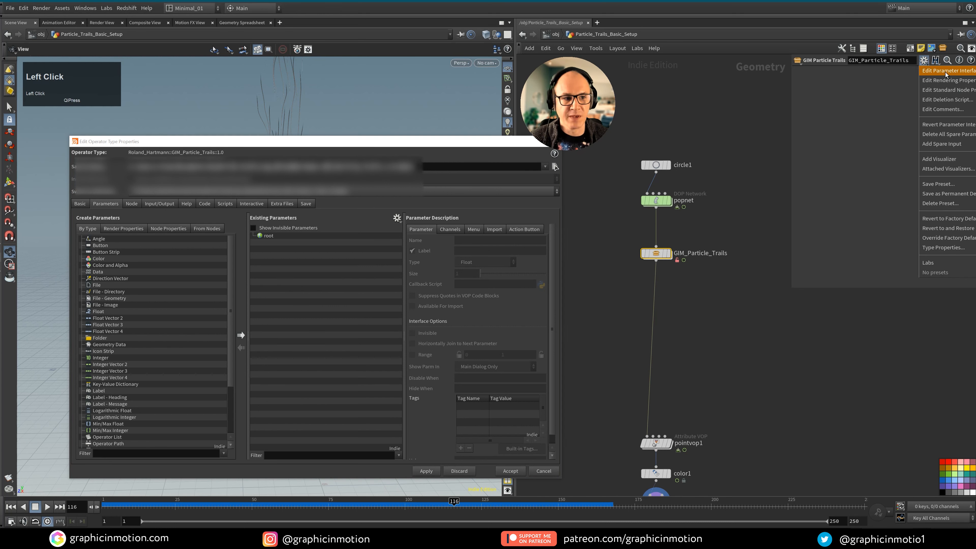
left_click(946, 71)
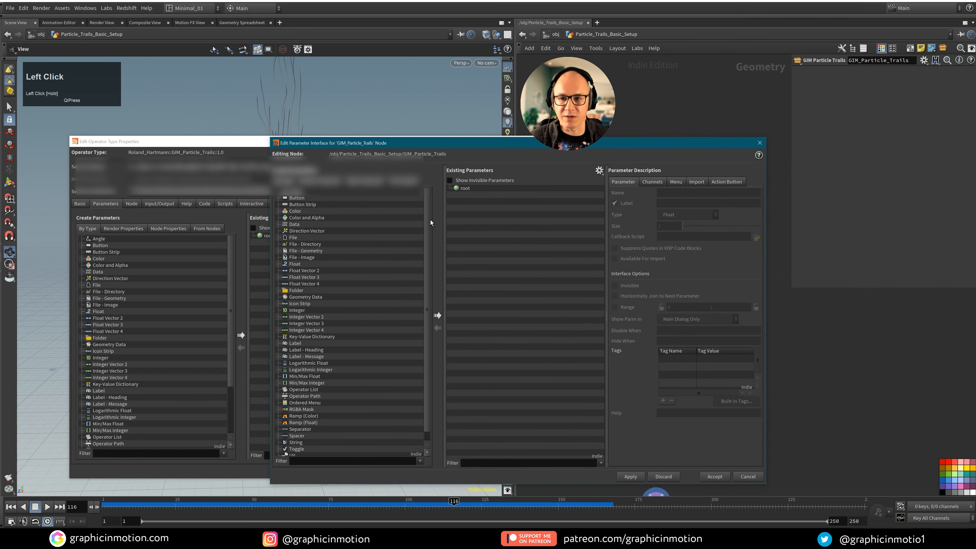
mouse_move(376, 199)
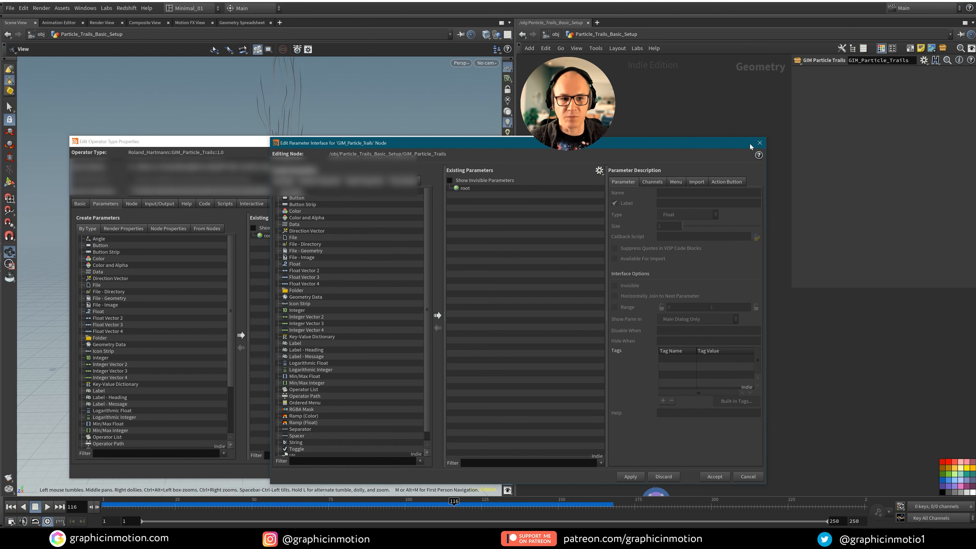
left_click(758, 143)
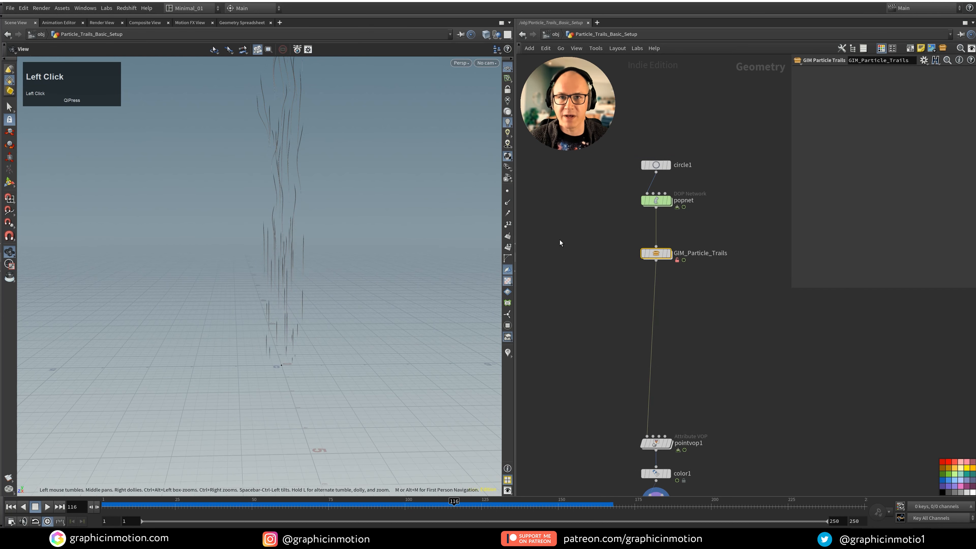
mouse_move(407, 119)
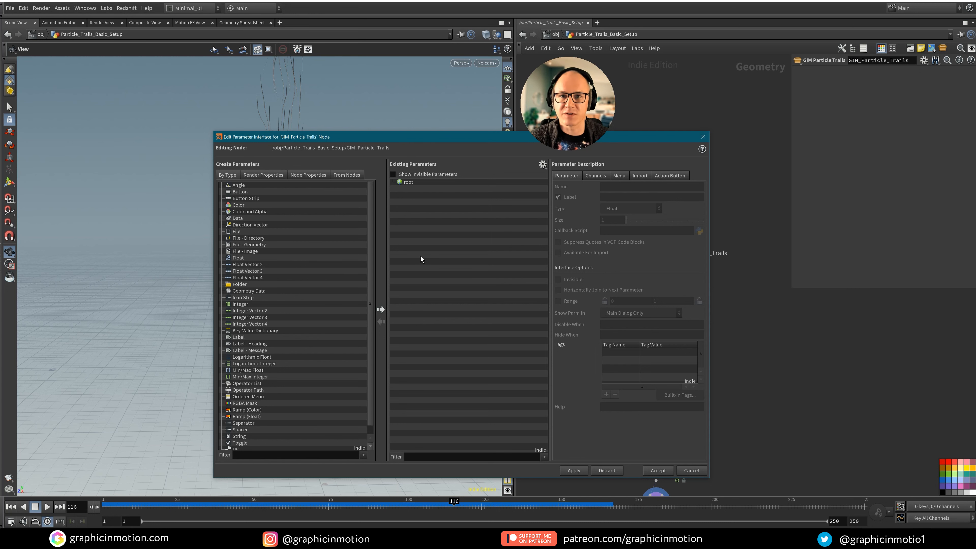
mouse_move(338, 227)
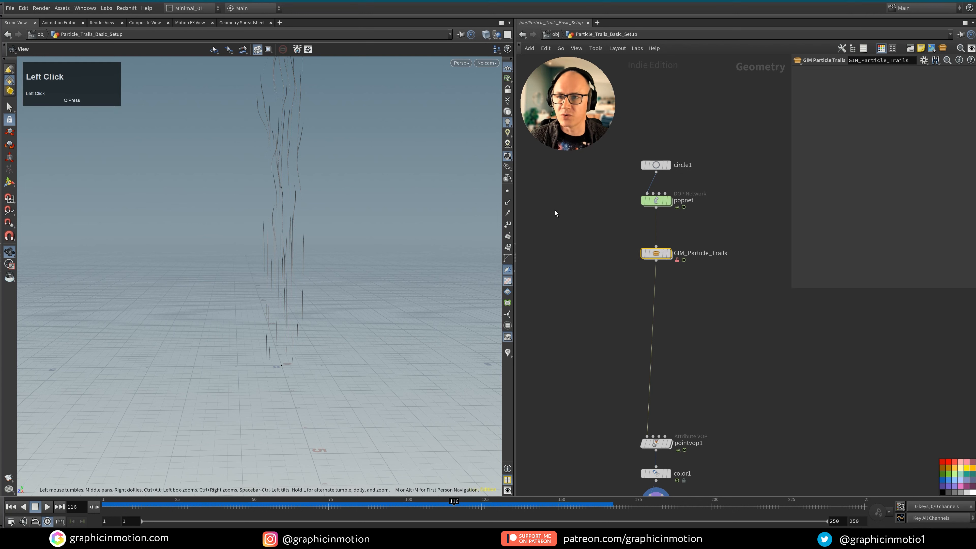
mouse_move(290, 99)
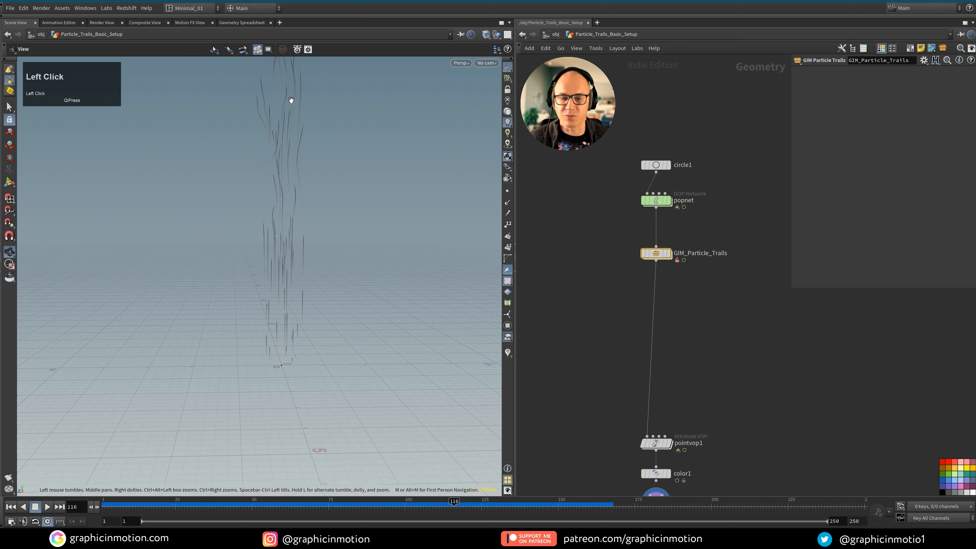
left_click(61, 8)
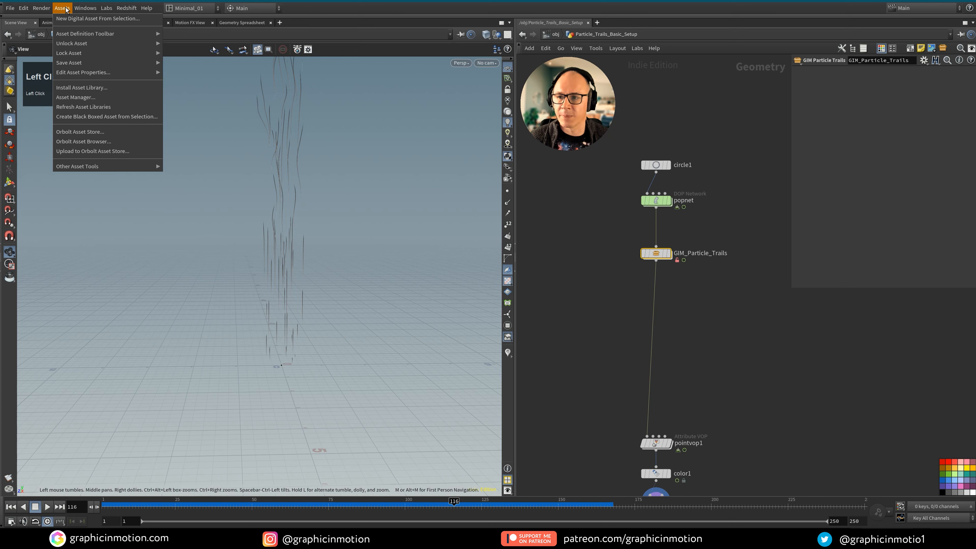
mouse_move(82, 73)
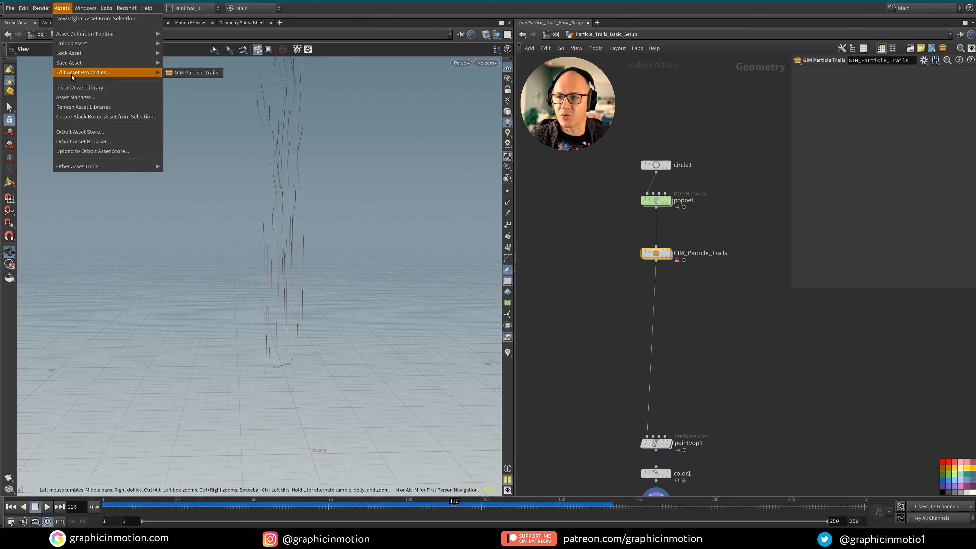
mouse_move(194, 72)
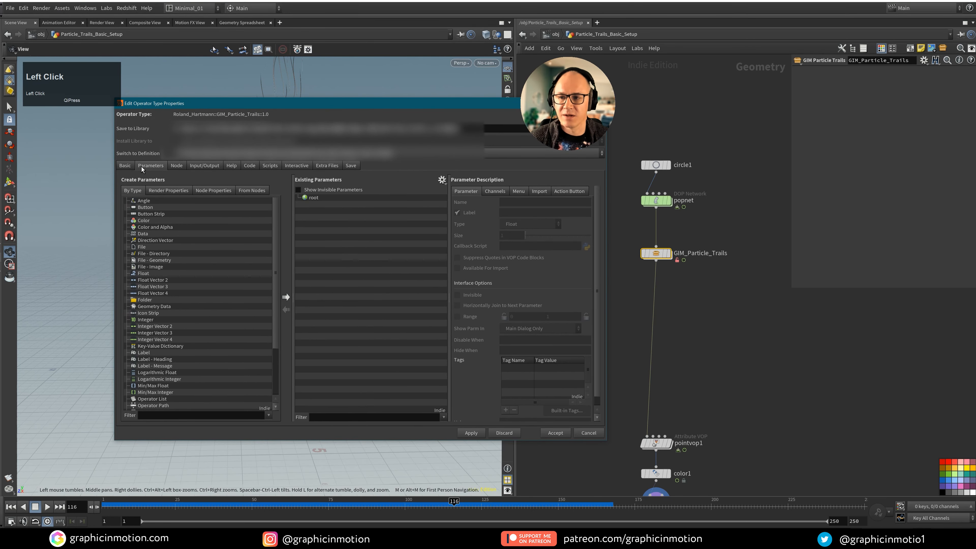
mouse_move(417, 252)
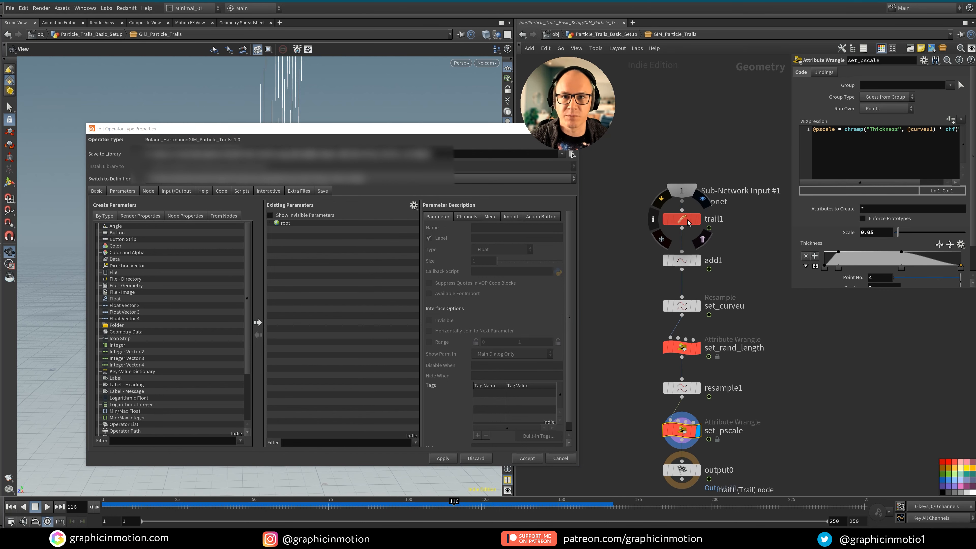
Step: Promote trail1's Trail Length to the asset as parameter trail_length
left_click(681, 218)
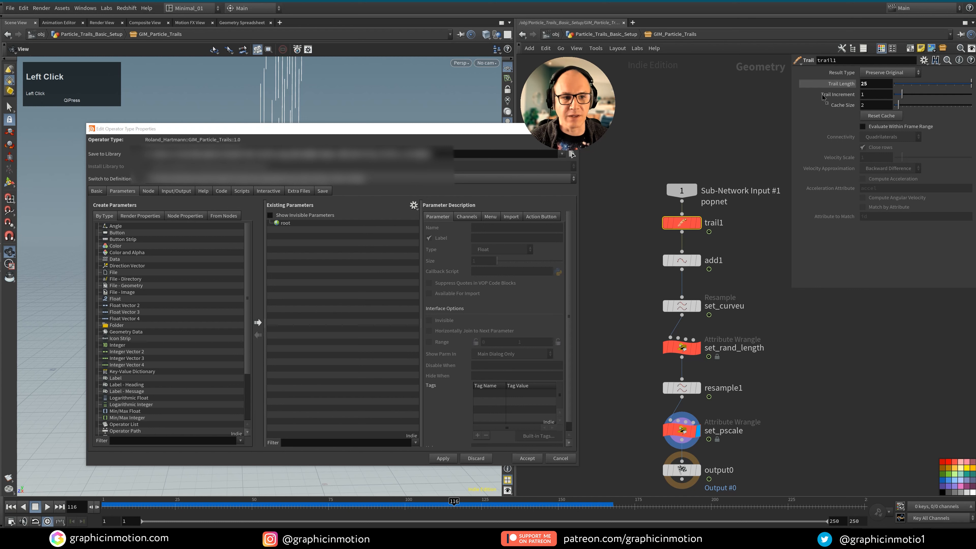
left_click(284, 223)
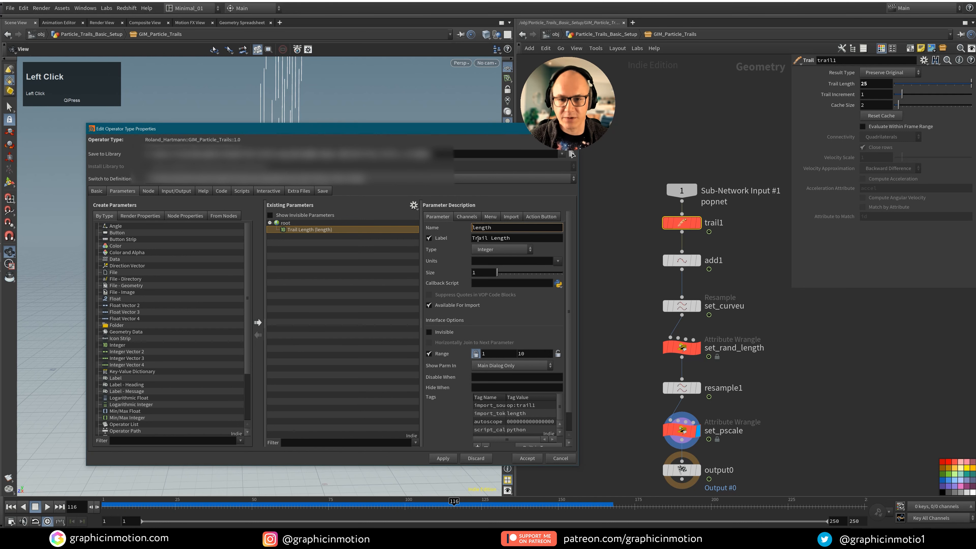
type("tri")
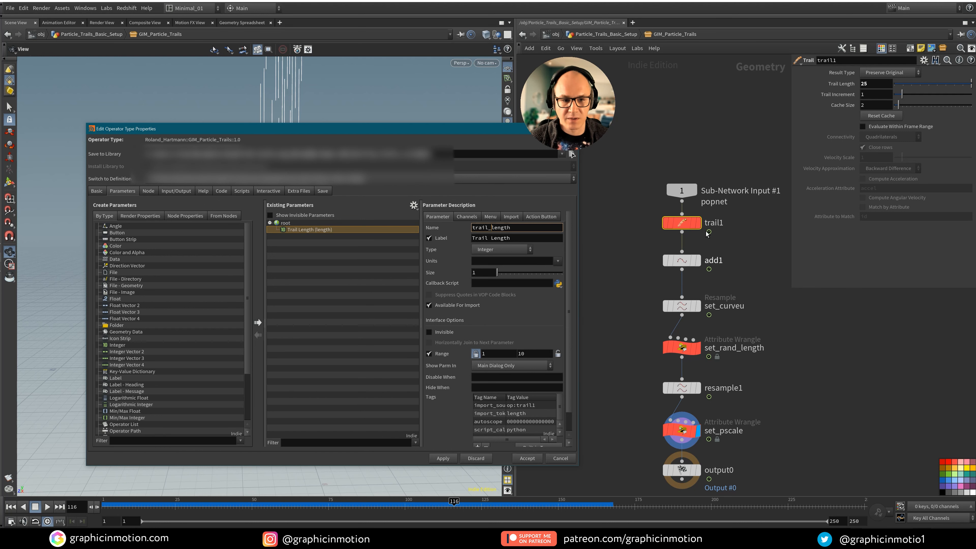
Step: Step through add1 and set_curveu, landing on the set_rand_length wrangle's settings
left_click(681, 260)
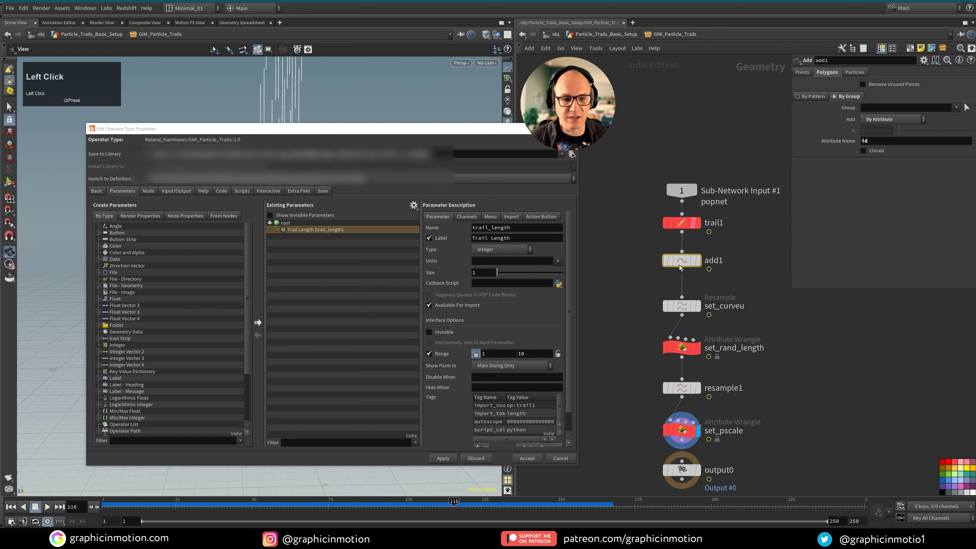
left_click(681, 306)
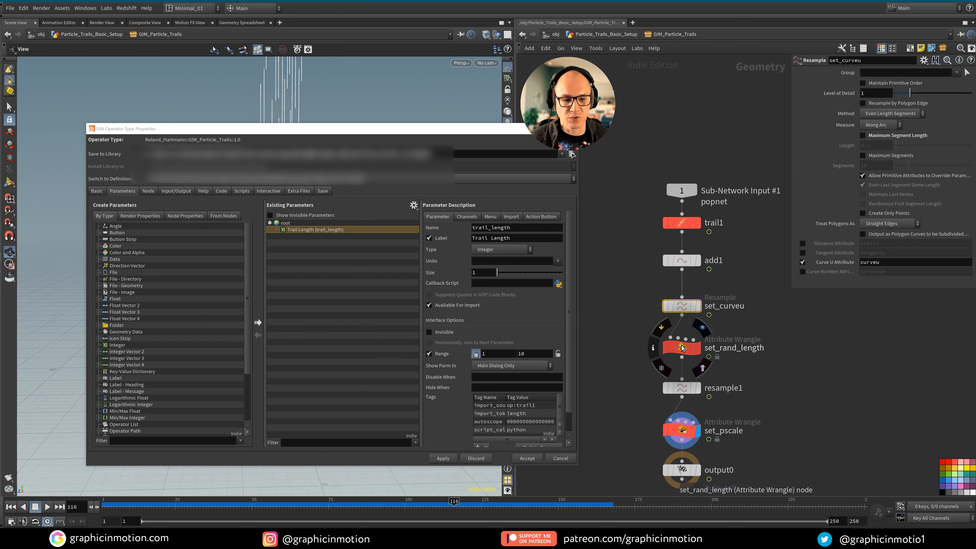
left_click(681, 348)
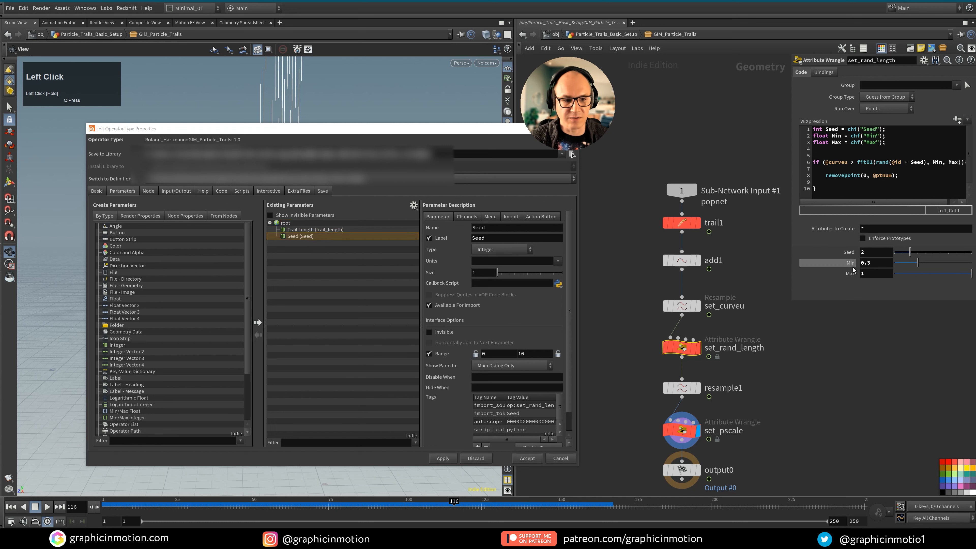
Step: Promote Seed, Min and Max from set_rand_length, confirming Min and Max range 0–1
left_click(299, 243)
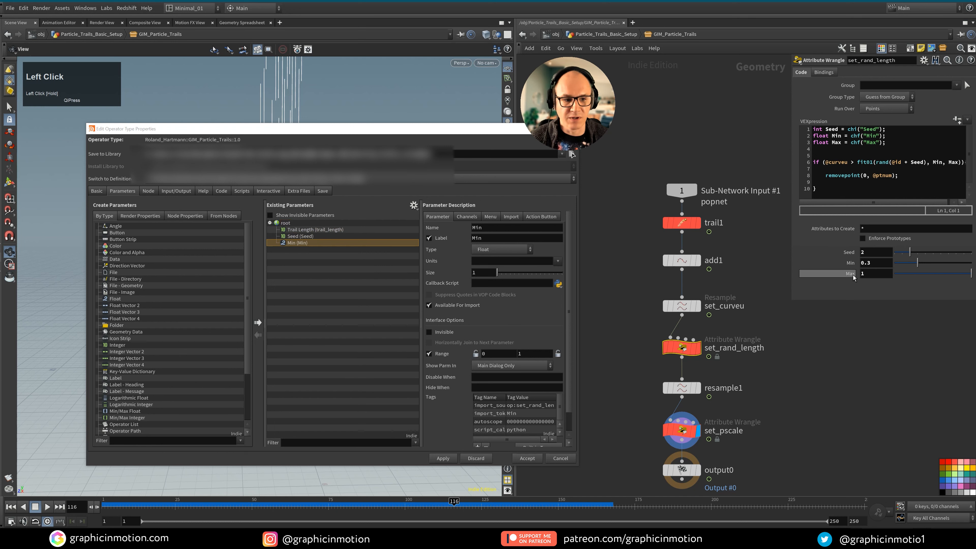
left_click(299, 249)
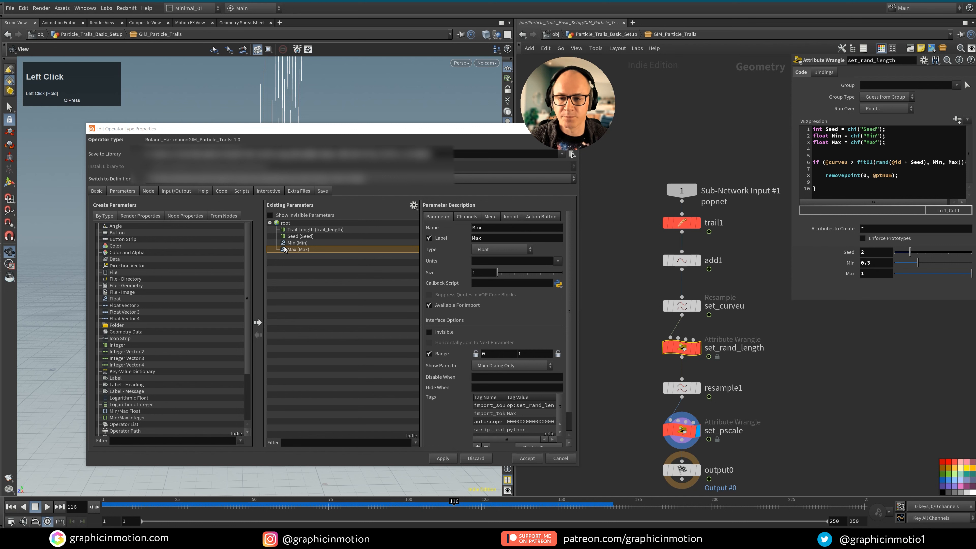
left_click(298, 236)
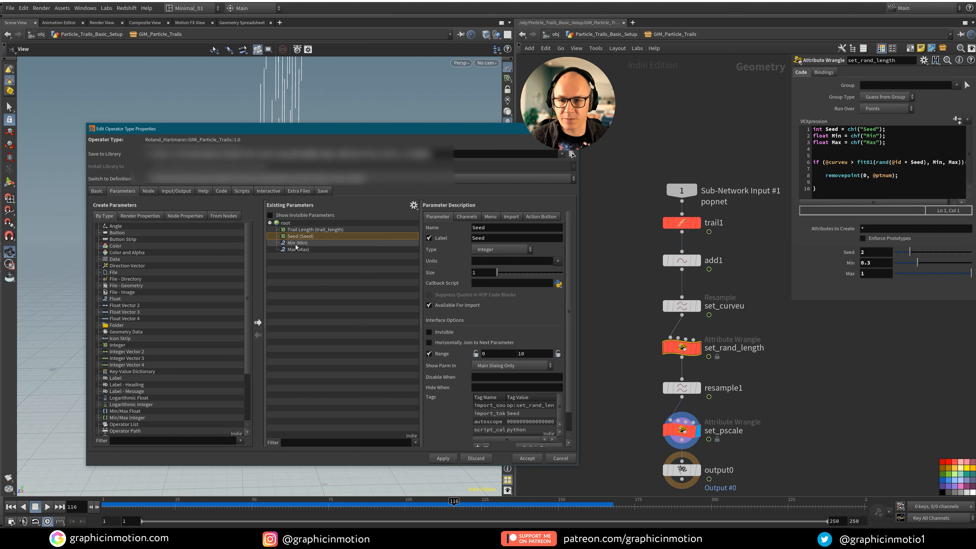
left_click(299, 243)
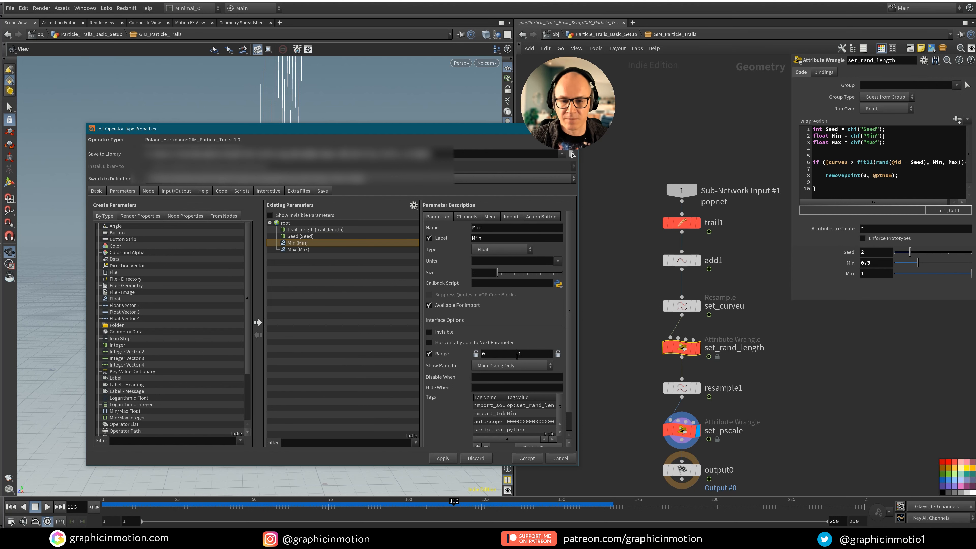
left_click(298, 249)
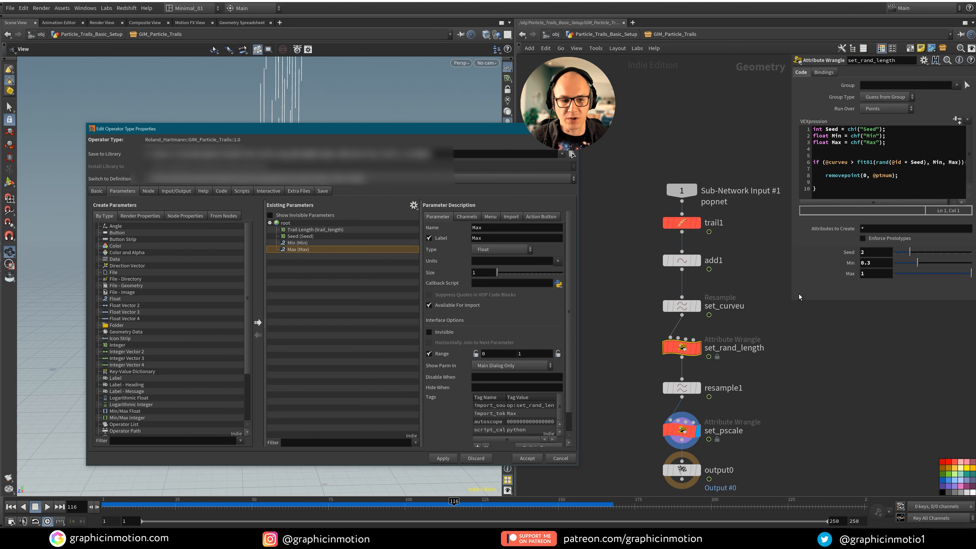
mouse_move(579, 347)
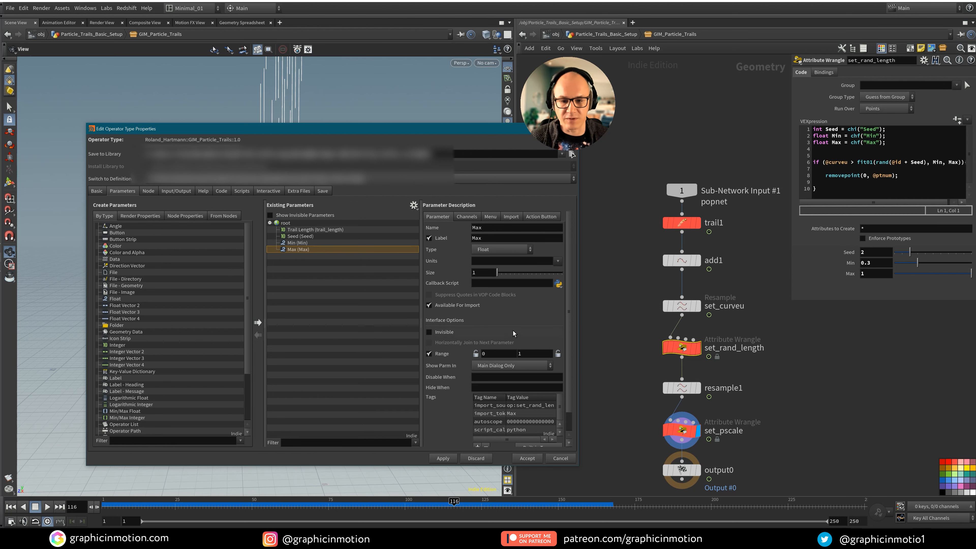
left_click(871, 273)
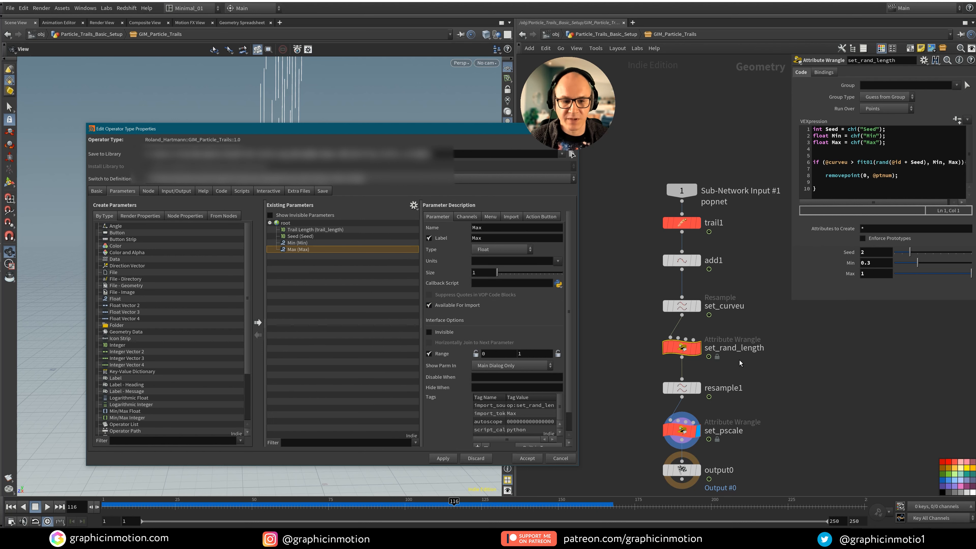
Step: Promote resample1's Length to the asset as resample_length, Resample Length, range 0–5
left_click(681, 388)
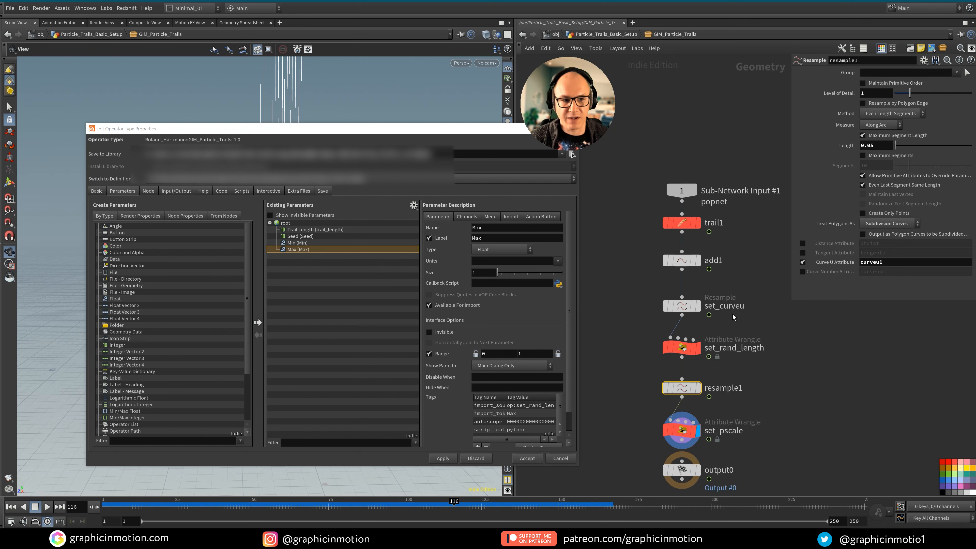
mouse_move(846, 145)
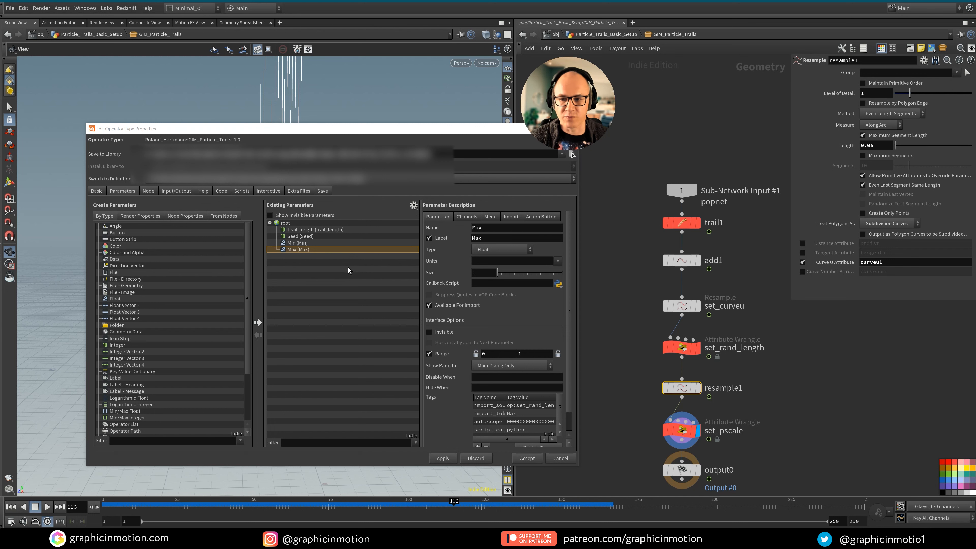
mouse_move(842, 150)
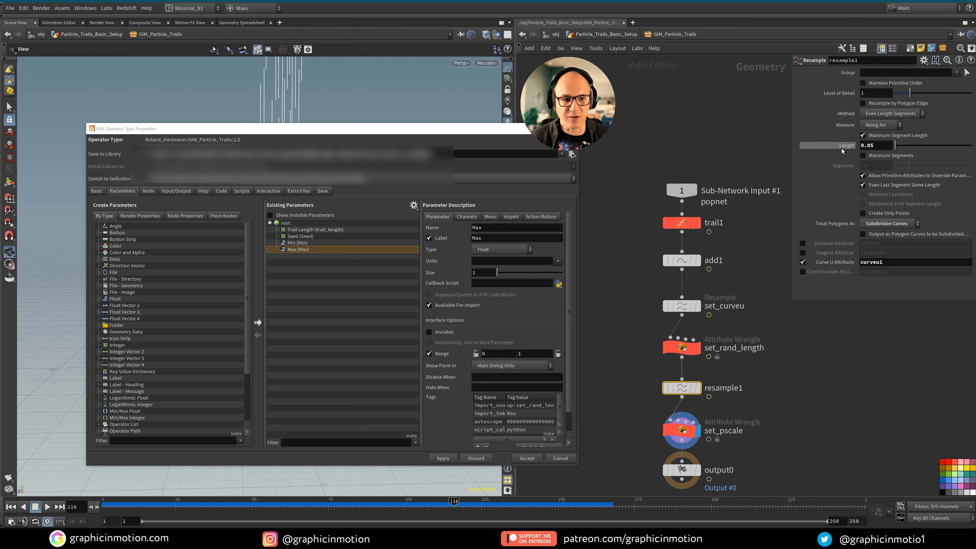
left_click(305, 256)
type("resample_length")
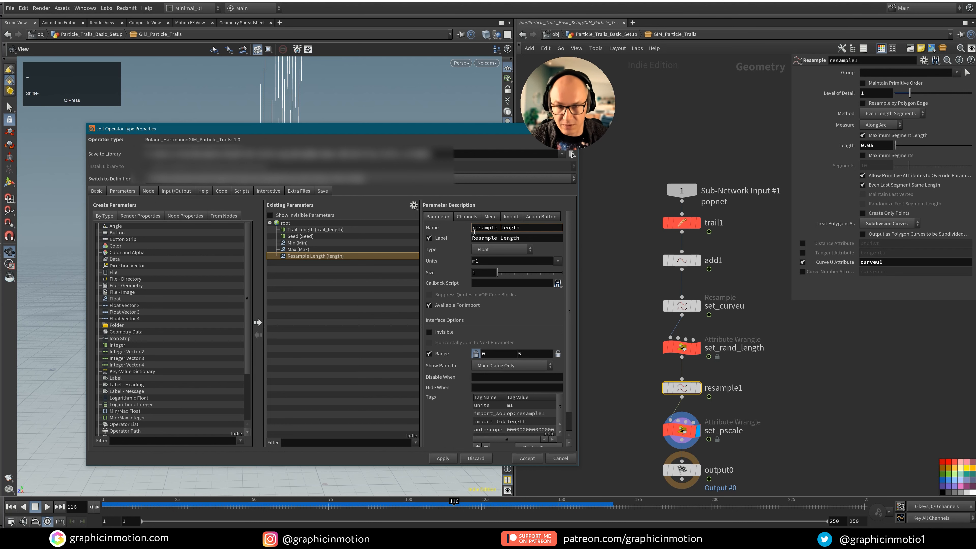
mouse_move(478, 343)
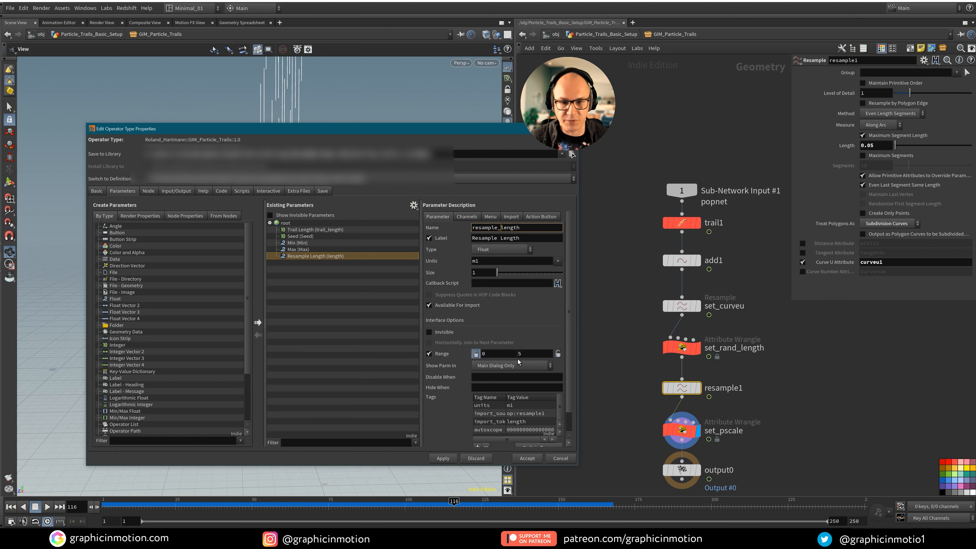
mouse_move(482, 341)
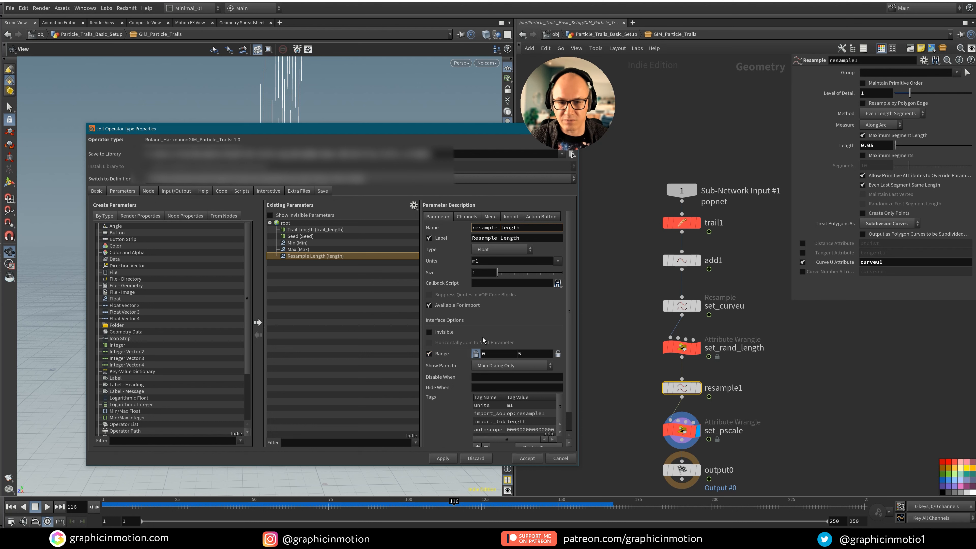
mouse_move(319, 278)
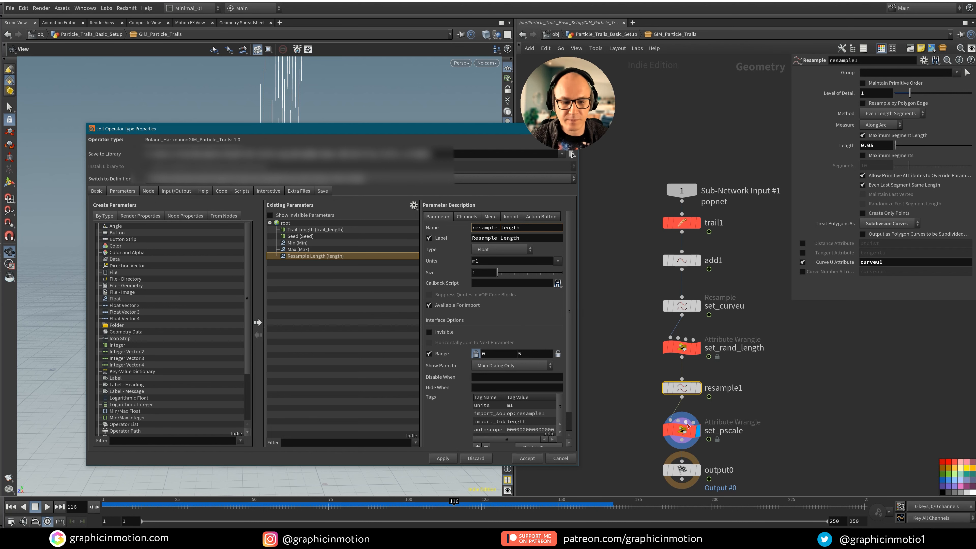
Step: Promote set_pscale's Scale as overall_thickness, labelled Overall Thickness, range 0–1
left_click(682, 429)
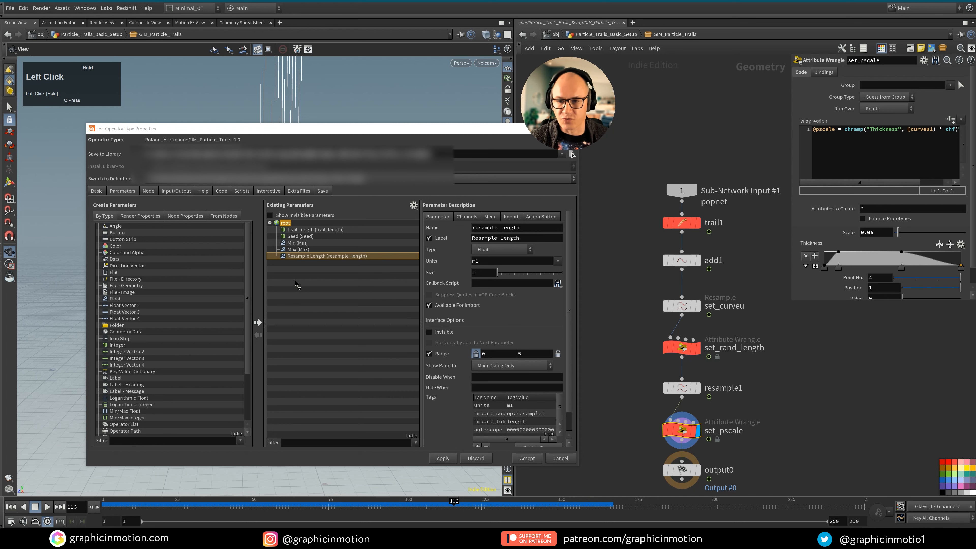
left_click(326, 256)
type("overall_thicknes")
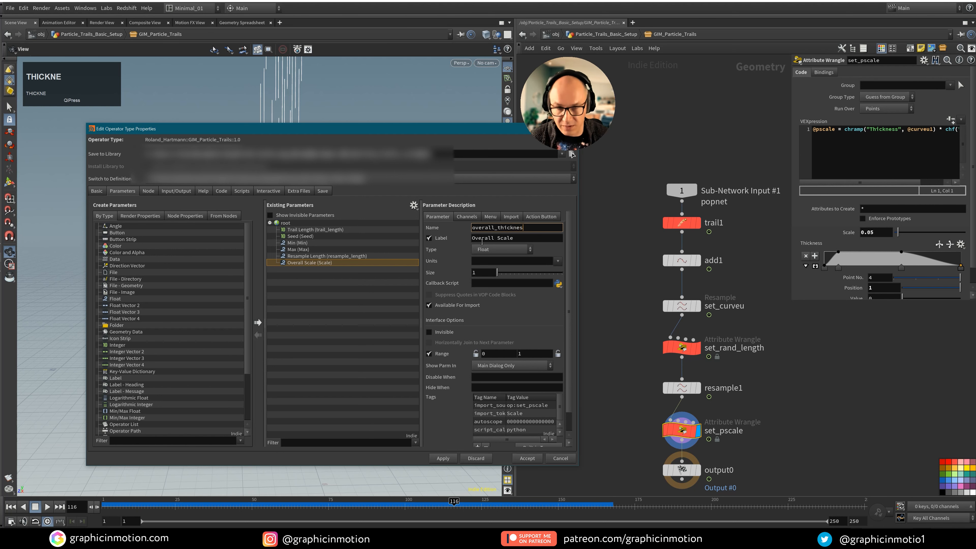
double_click(505, 227)
type("Thickness")
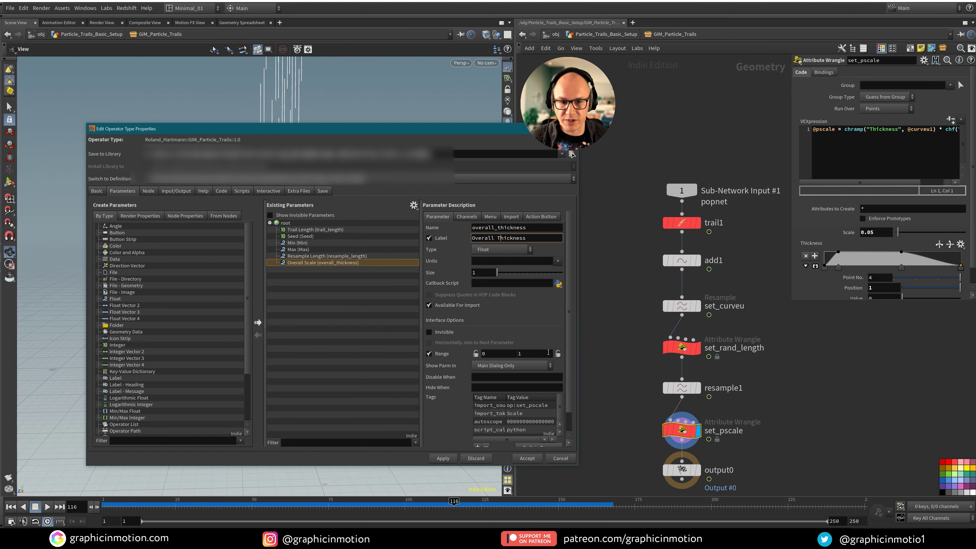
mouse_move(489, 352)
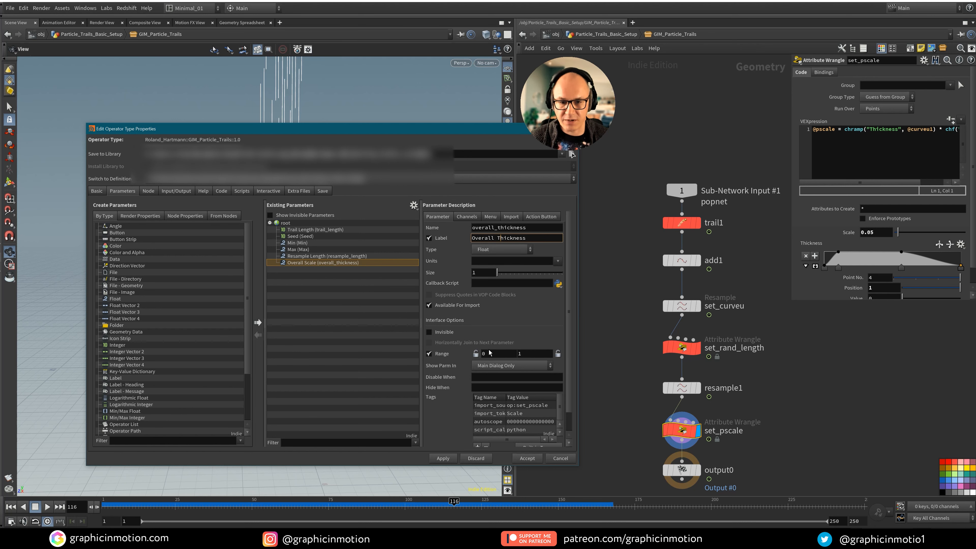
mouse_move(635, 288)
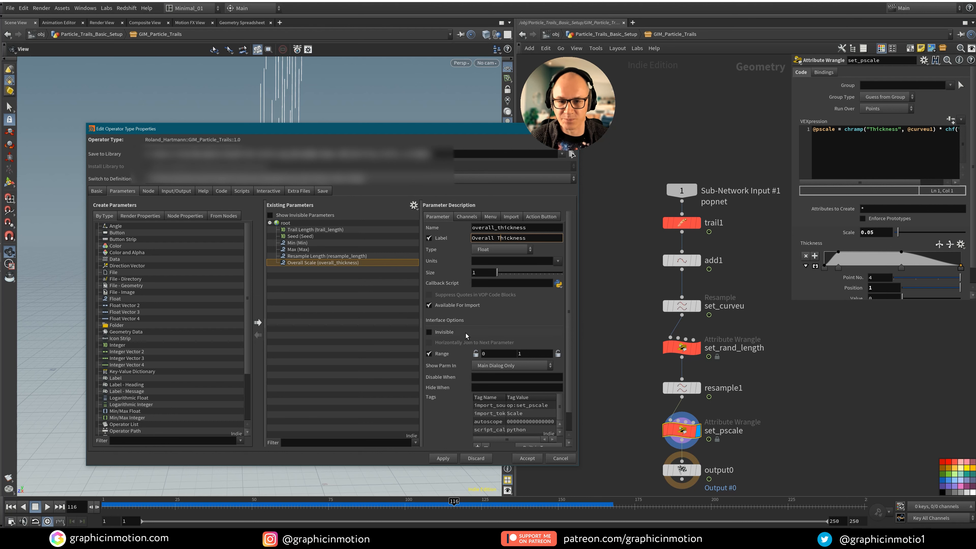
mouse_move(845, 260)
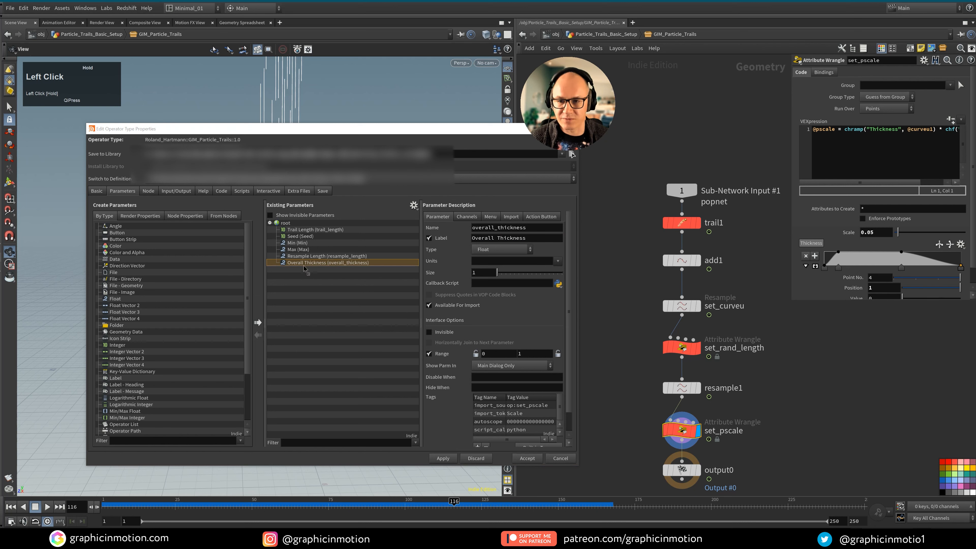
Step: Promote set_pscale's Thickness ramp as an asset parameter named Thickness
left_click(311, 269)
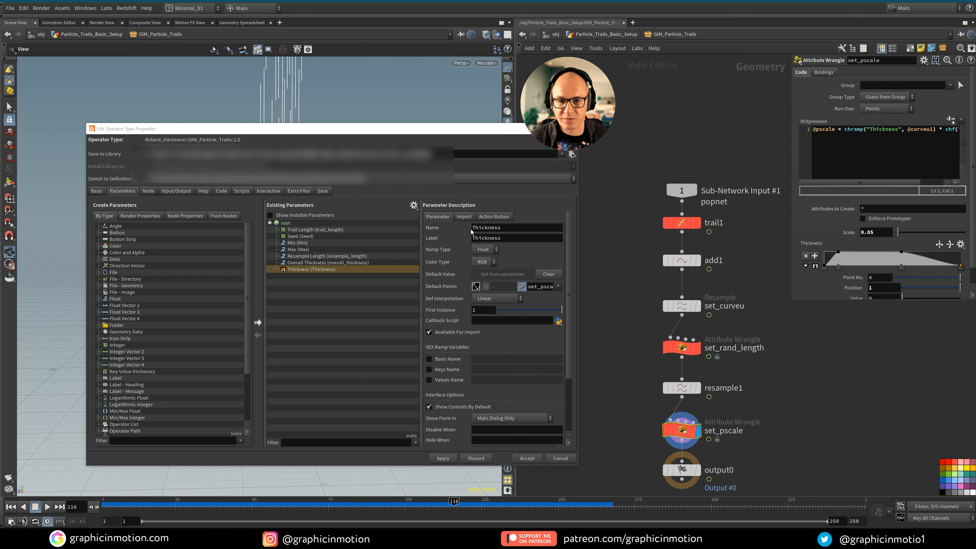
mouse_move(471, 316)
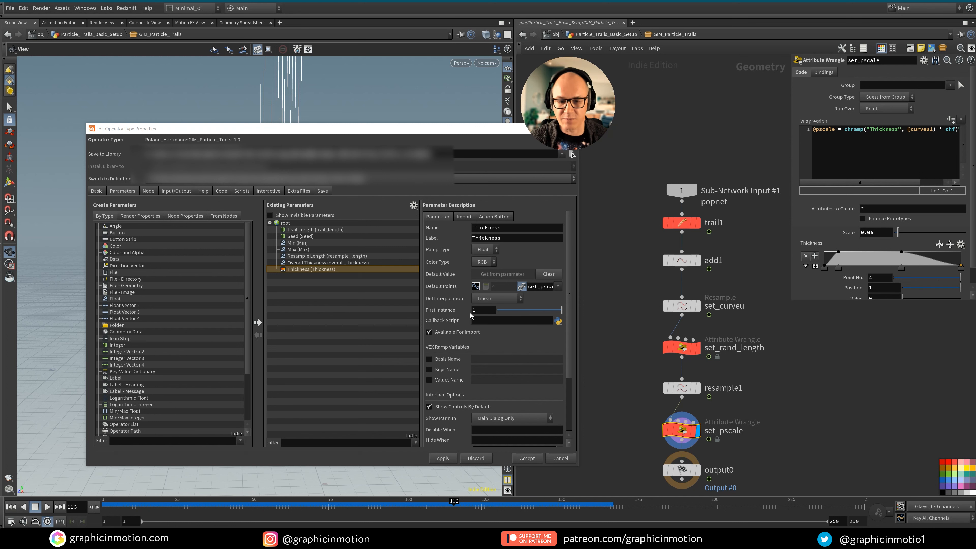
mouse_move(499, 425)
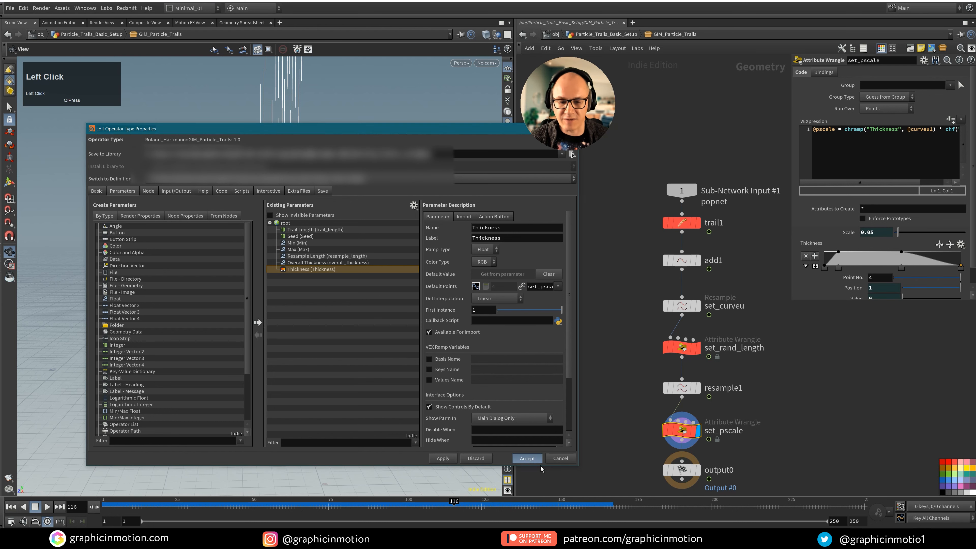
Step: Accept the asset changes and drop a test GIM Particle Trails node to check its controls
left_click(526, 457)
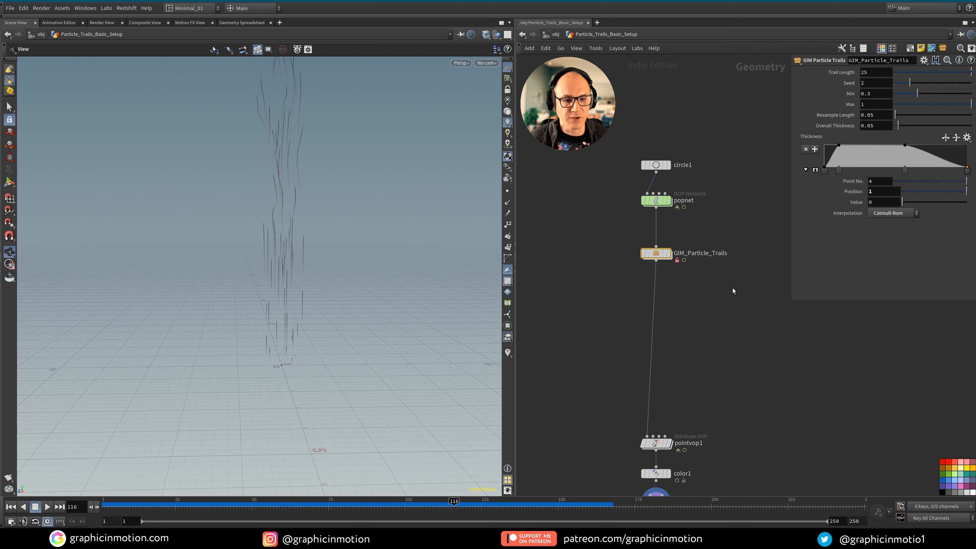
key("Tab")
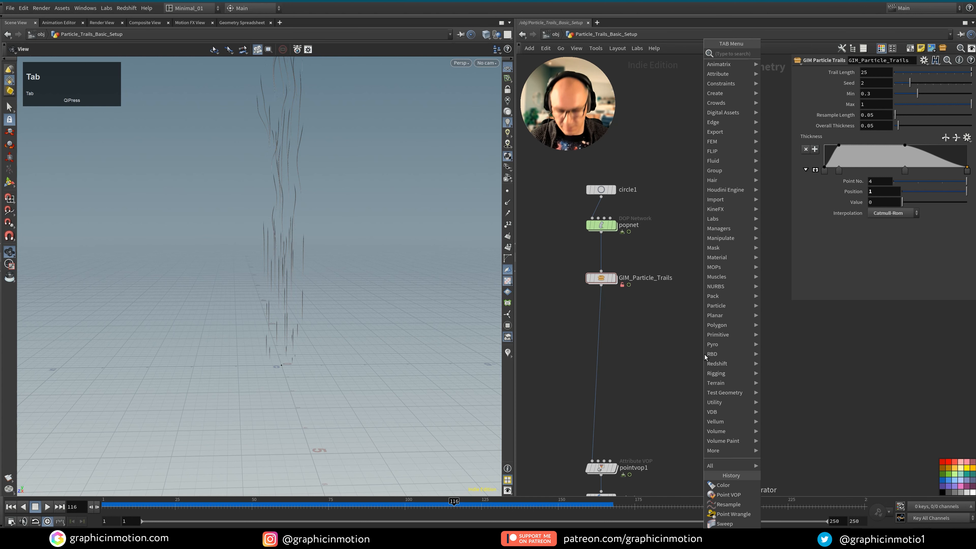
type("gim")
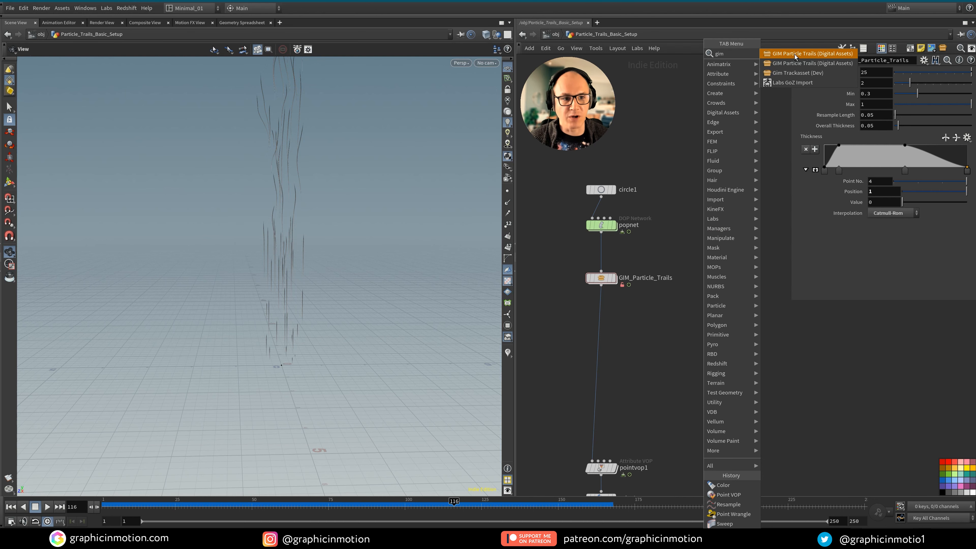
mouse_move(809, 63)
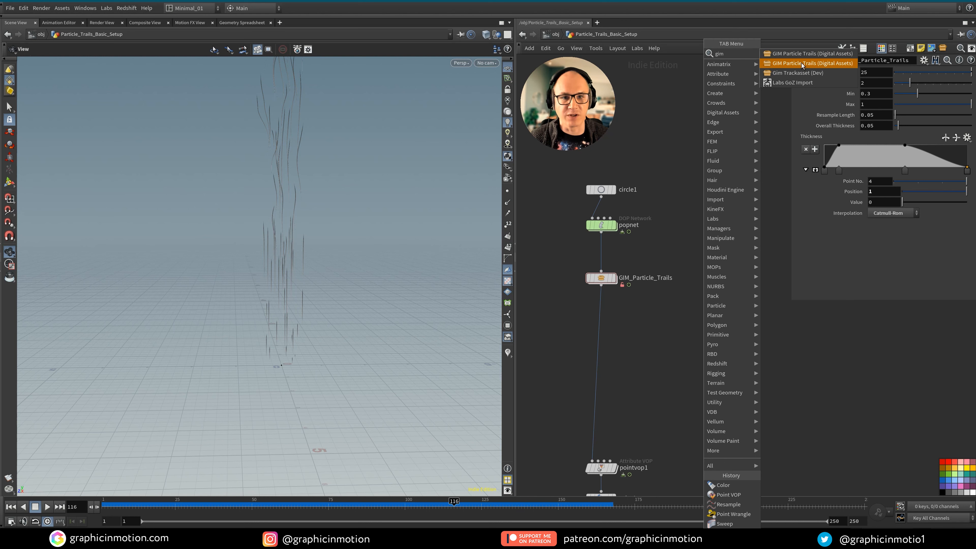
mouse_move(809, 53)
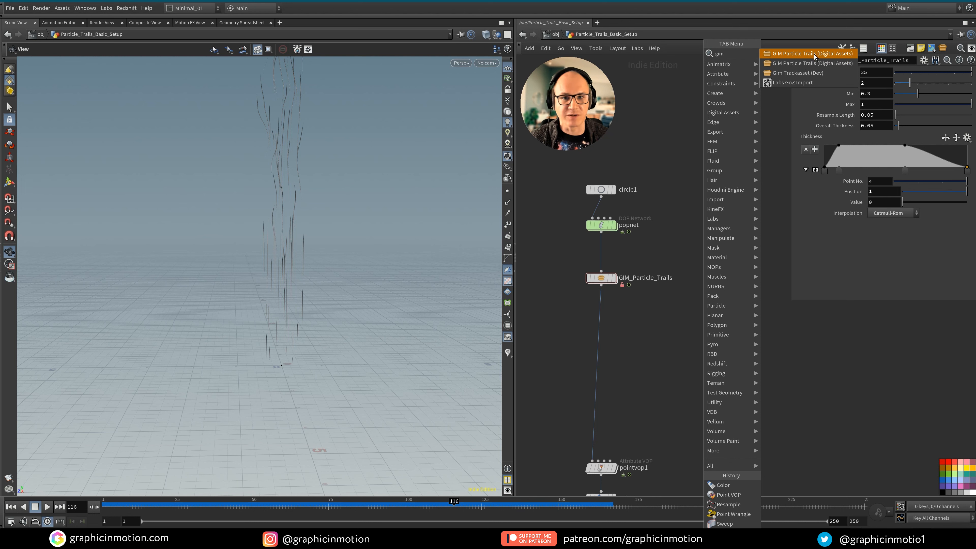
left_click(809, 53)
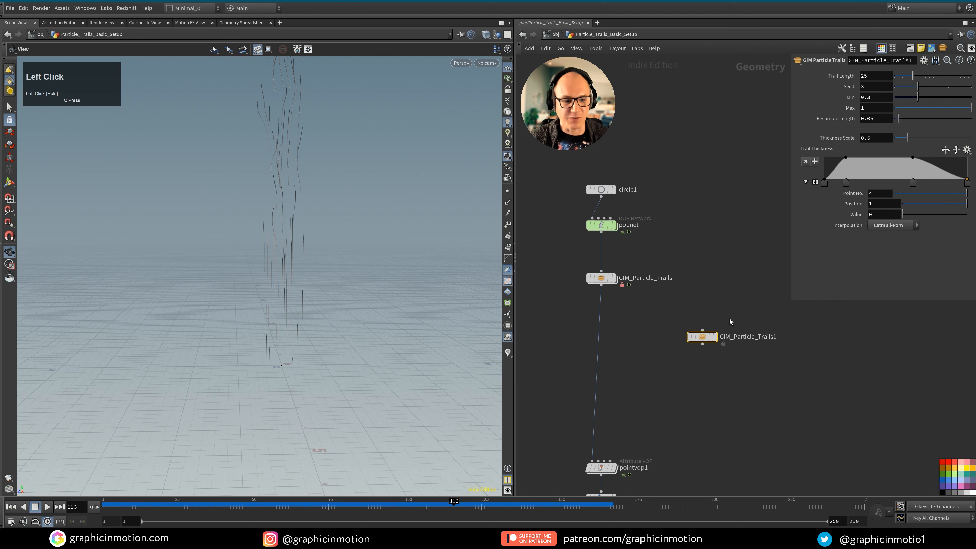
mouse_move(699, 345)
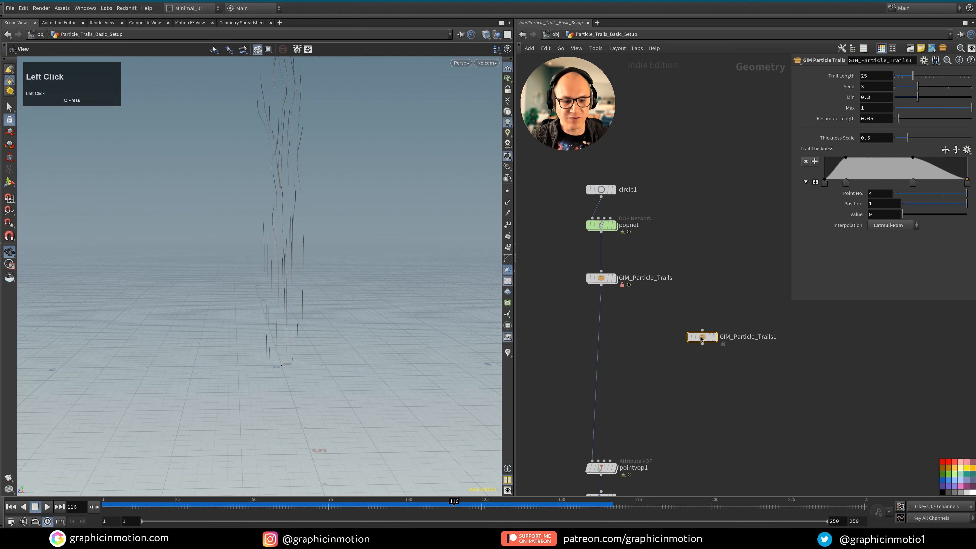
left_click(600, 277)
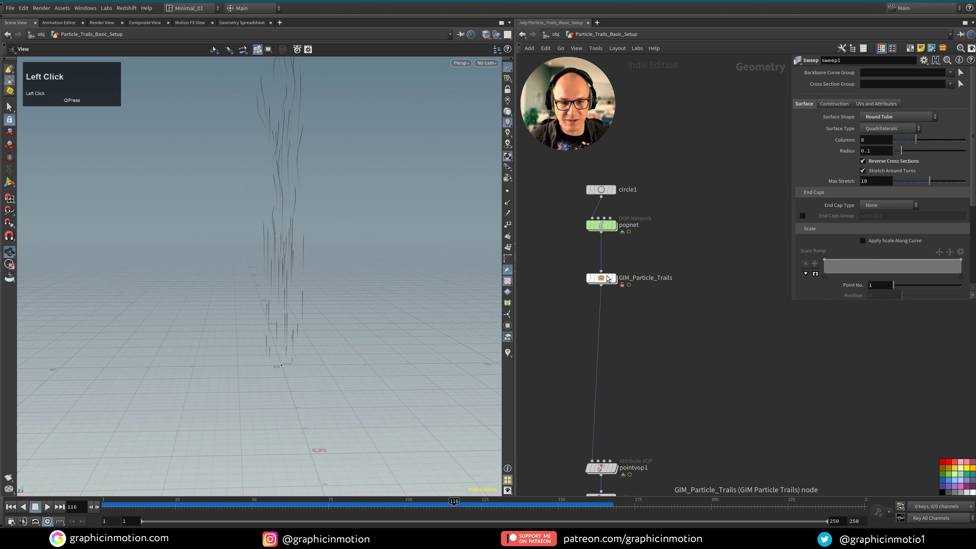
Step: Reopen GIM Particle Trails type properties via Assets > Edit Asset Properties and browse parameter types
left_click(601, 277)
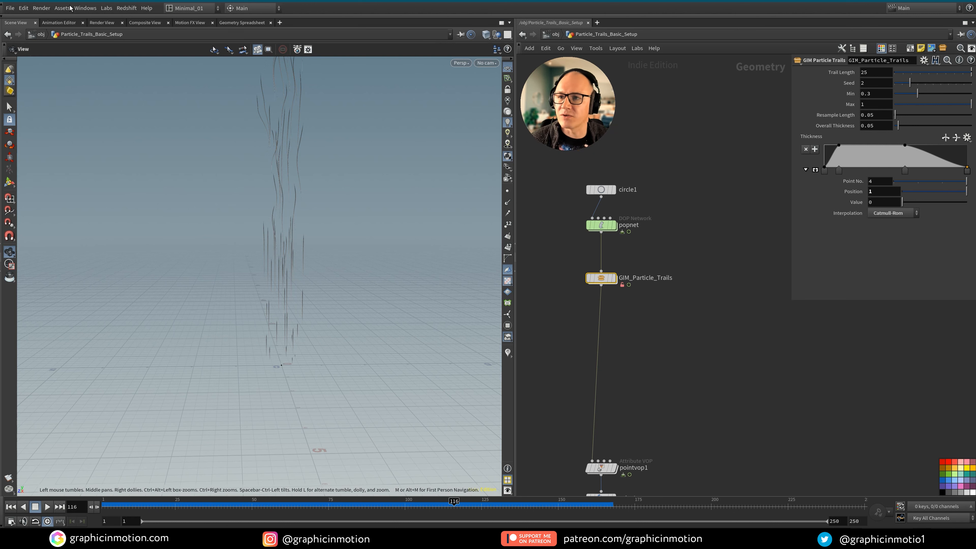
left_click(62, 7)
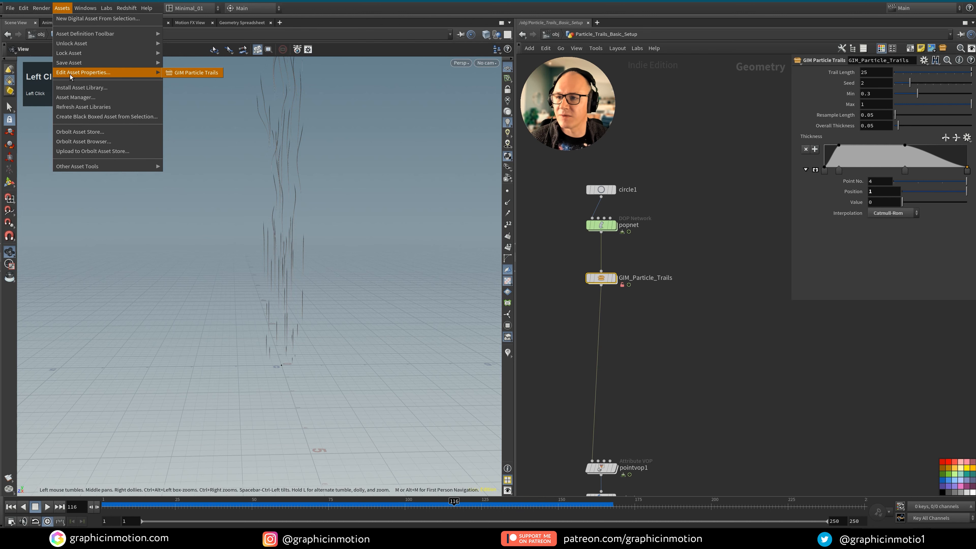
left_click(82, 73)
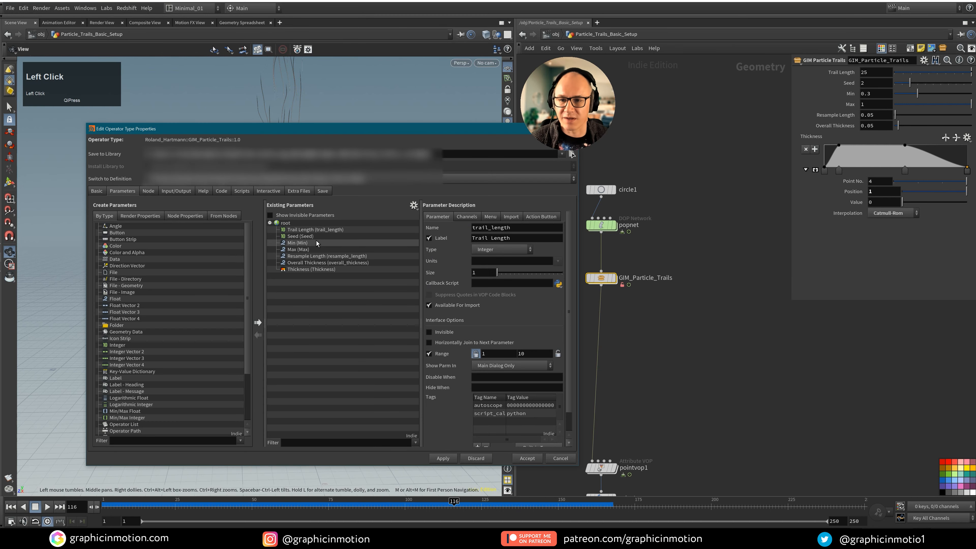
mouse_move(247, 341)
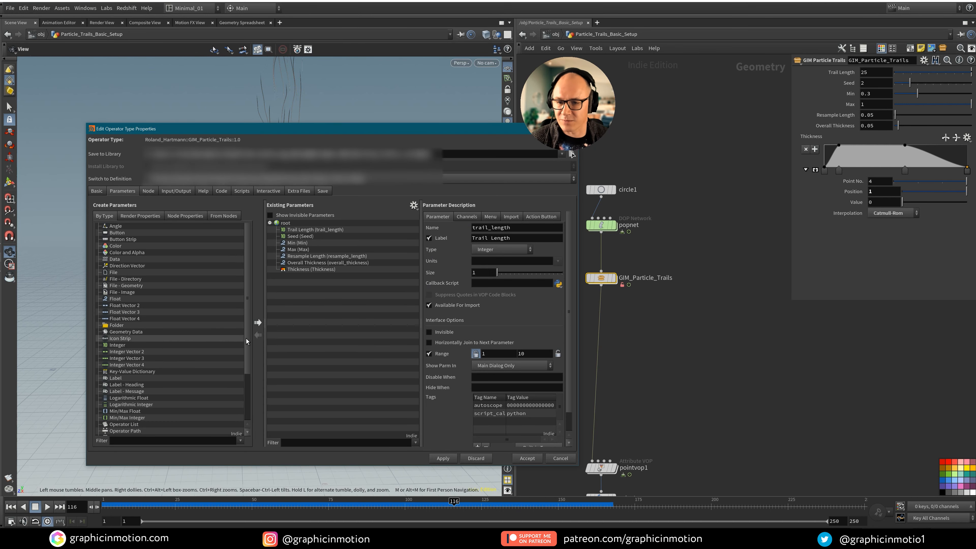
scroll("down", 3)
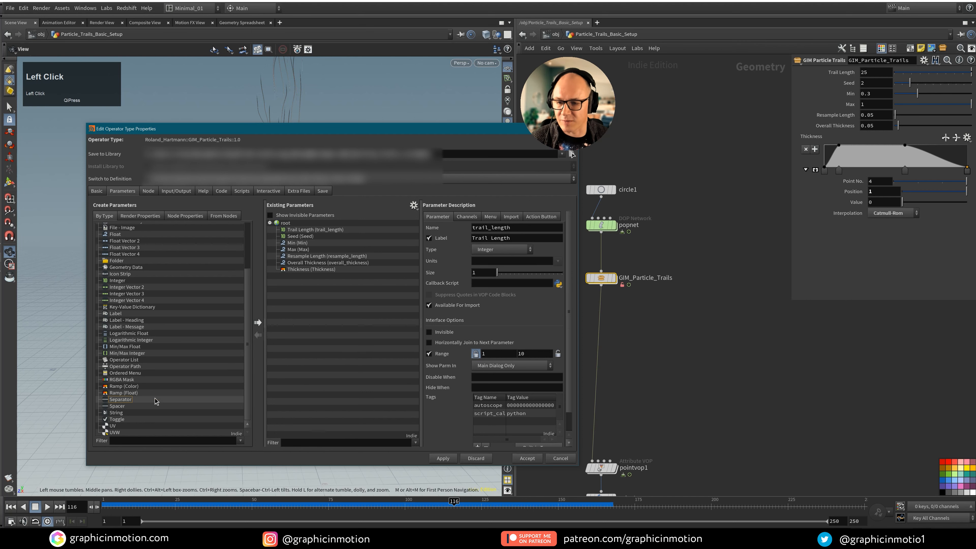